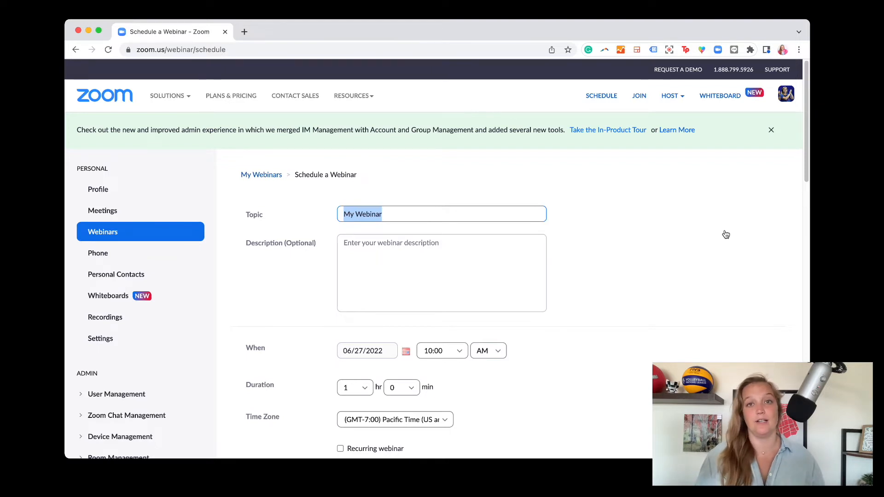
{"action": "mouse_move", "coordinate": [719, 233]}
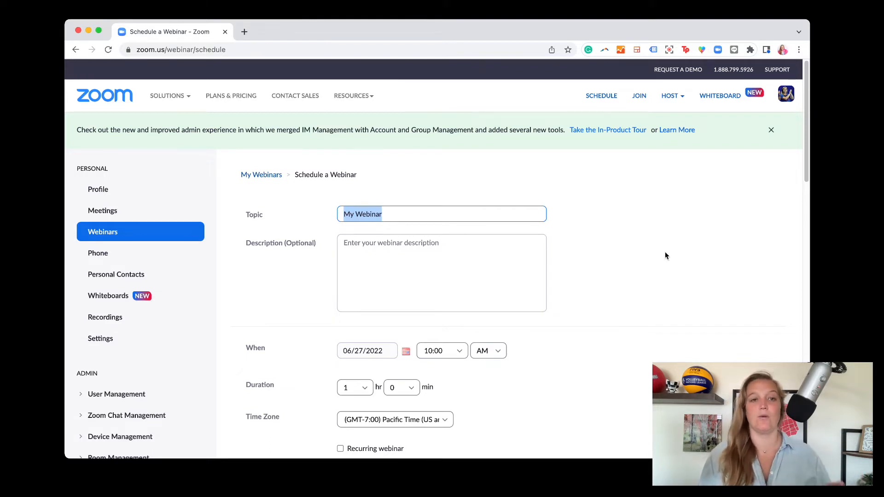
{"action": "mouse_move", "coordinate": [479, 284]}
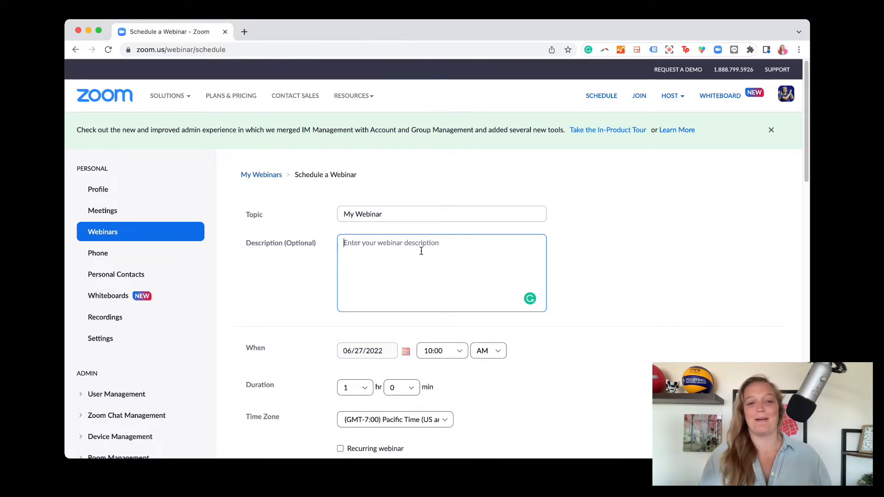
Make the webinar recurring daily until Jul 3, 2022, for 7 occurrences
{"action": "scroll", "scroll_direction": "down", "scroll_amount": 3}
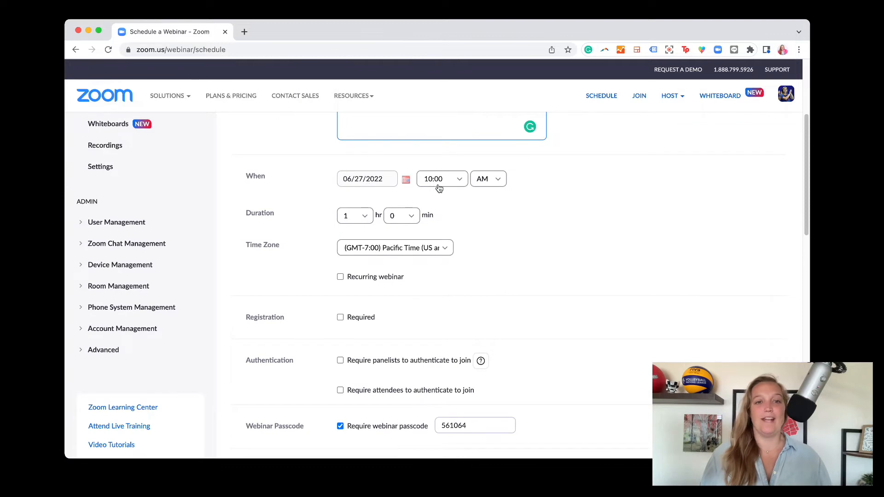
{"action": "mouse_move", "coordinate": [378, 282]}
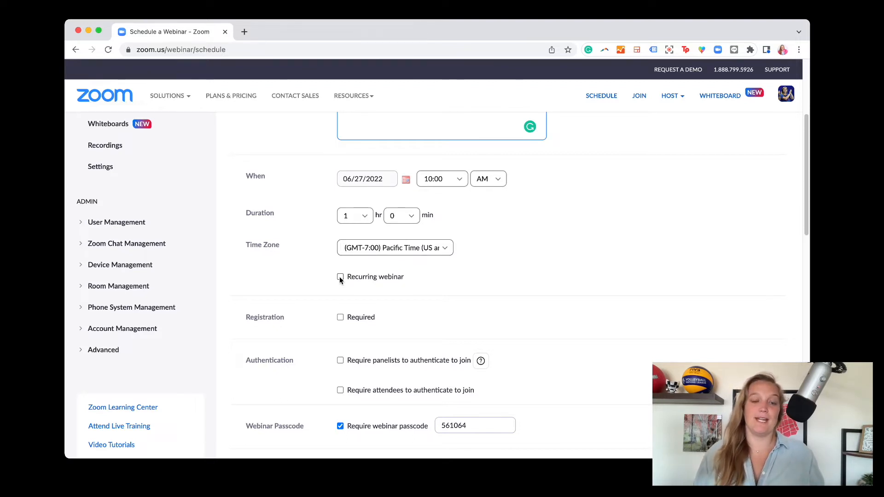
{"action": "left_click", "coordinate": [340, 276]}
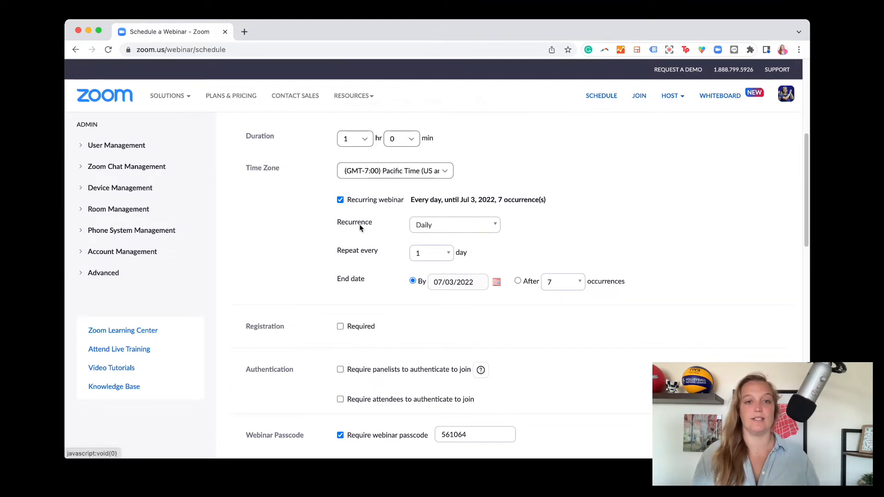
{"action": "mouse_move", "coordinate": [488, 265]}
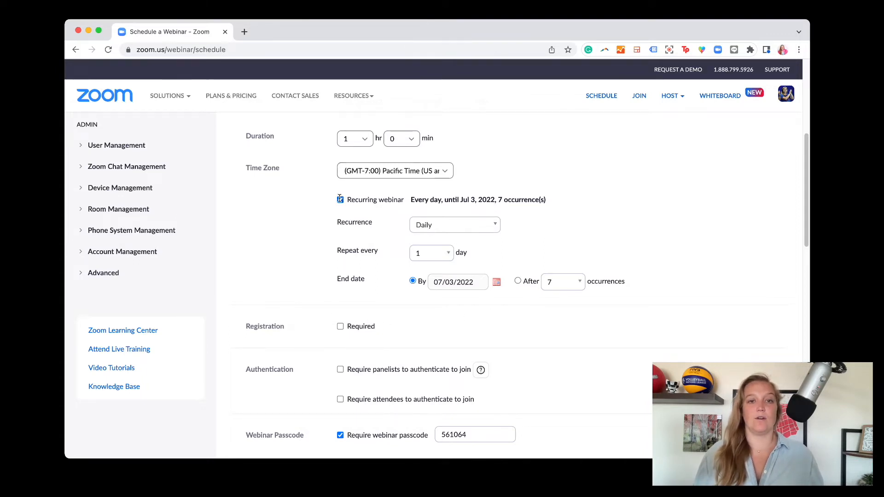
Turn off Recurring webinar and leave Registration set to Required
{"action": "left_click", "coordinate": [340, 199]}
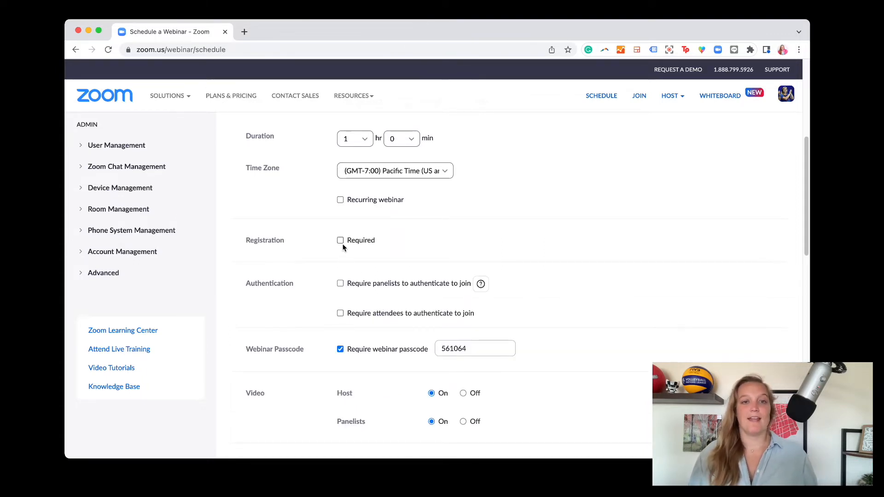
{"action": "left_click", "coordinate": [339, 239]}
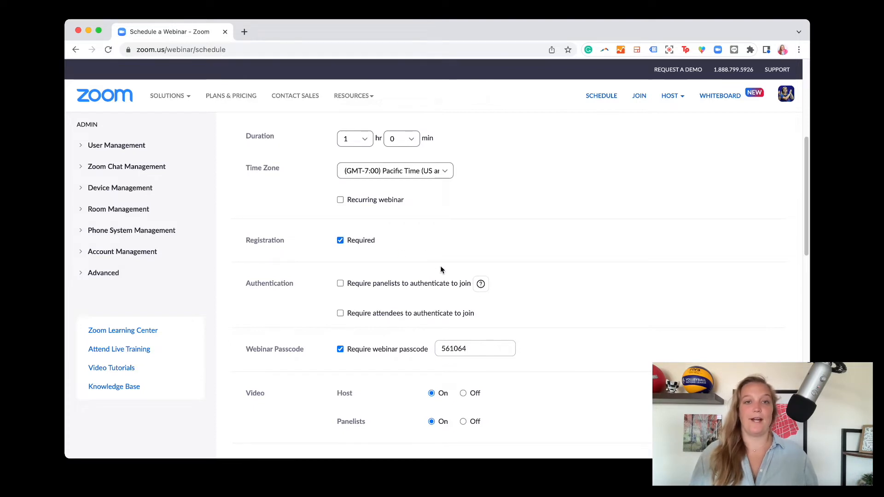
{"action": "mouse_move", "coordinate": [440, 266]}
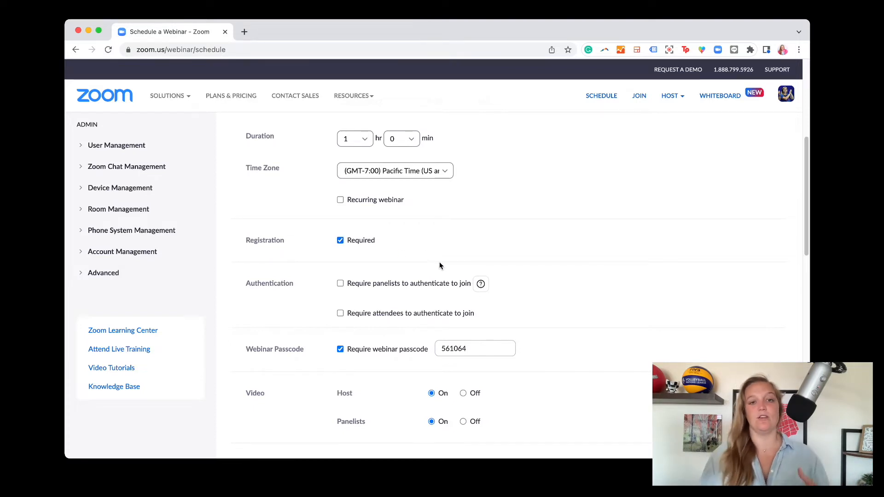
{"action": "mouse_move", "coordinate": [426, 260]}
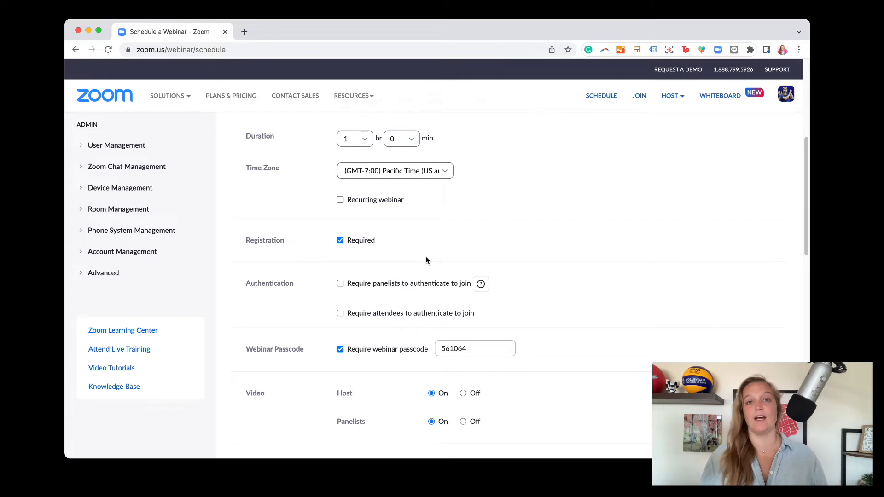
{"action": "left_click", "coordinate": [340, 240]}
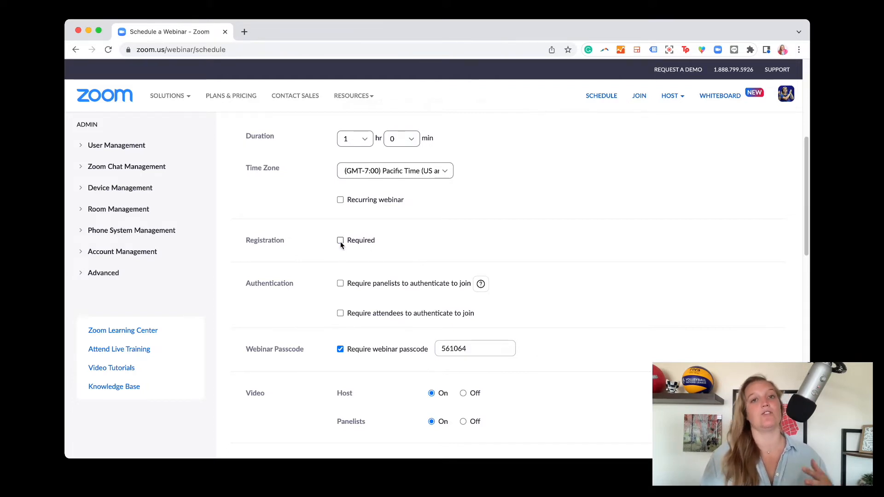
{"action": "left_click", "coordinate": [340, 240]}
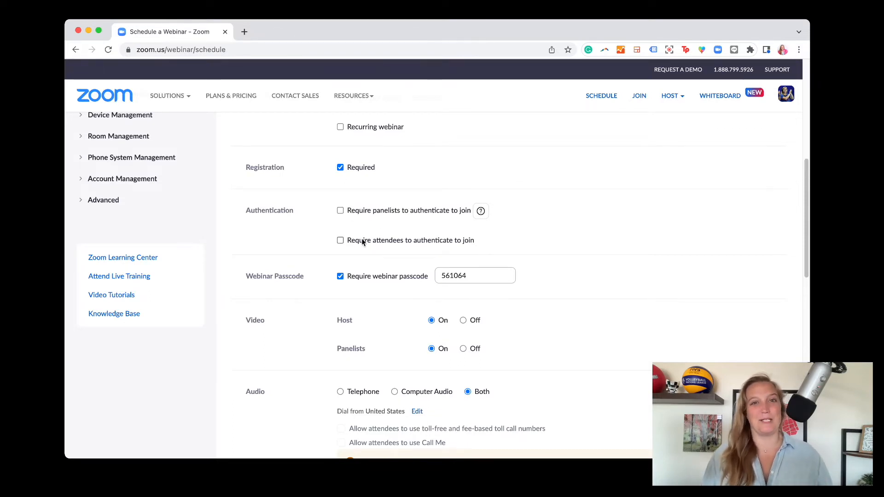
{"action": "scroll", "scroll_direction": "down", "scroll_amount": 3}
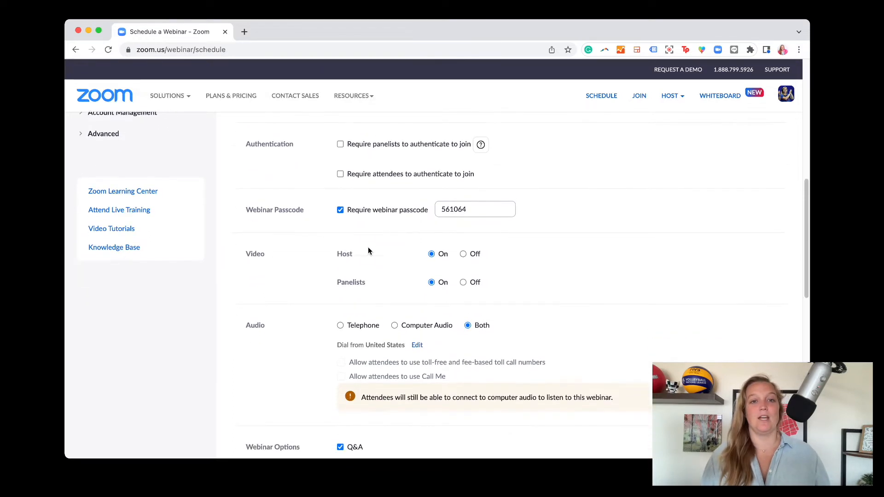
{"action": "scroll", "scroll_direction": "down", "scroll_amount": 3}
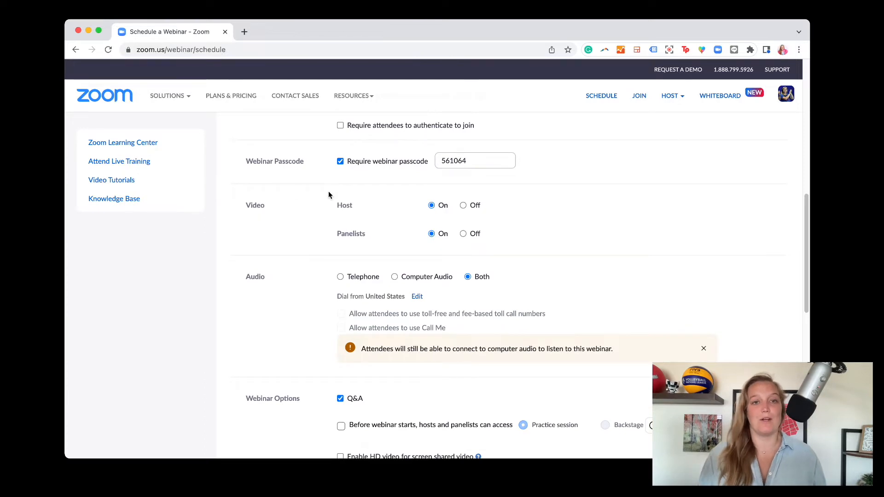
{"action": "left_click", "coordinate": [339, 160]}
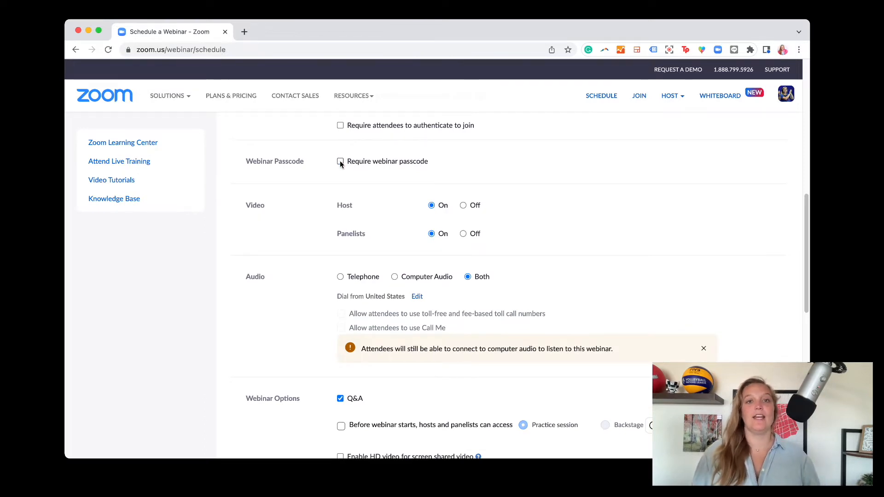
{"action": "left_click", "coordinate": [339, 161]}
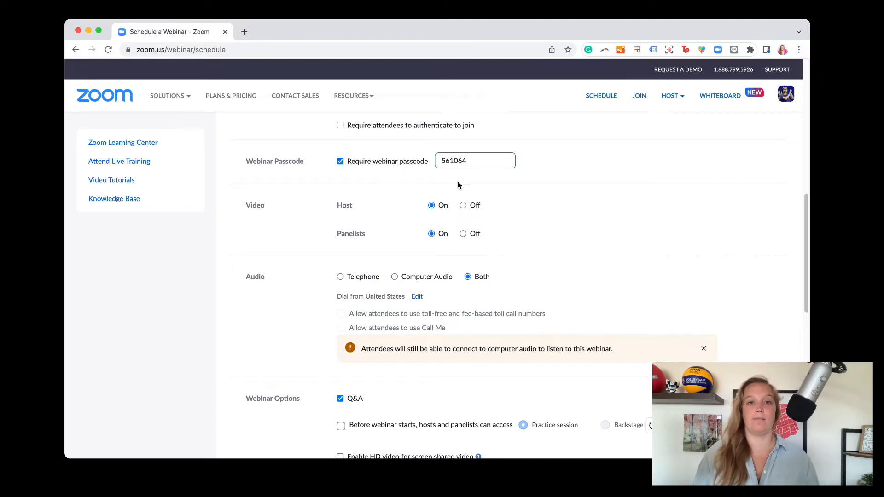
{"action": "scroll", "scroll_direction": "down", "scroll_amount": 3}
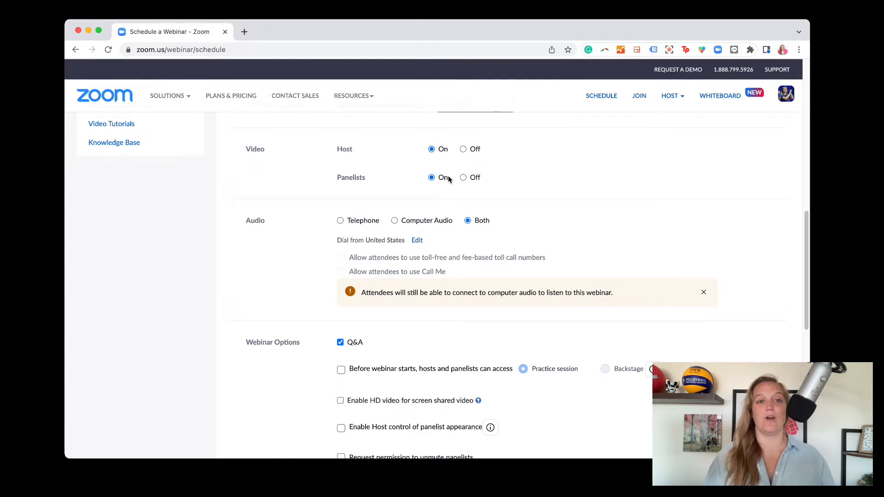
{"action": "mouse_move", "coordinate": [424, 203]}
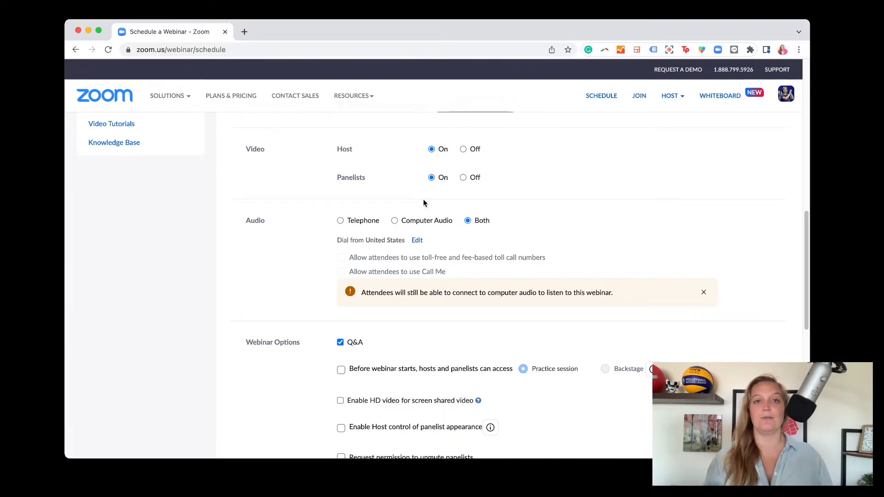
{"action": "scroll", "scroll_direction": "down", "scroll_amount": 3}
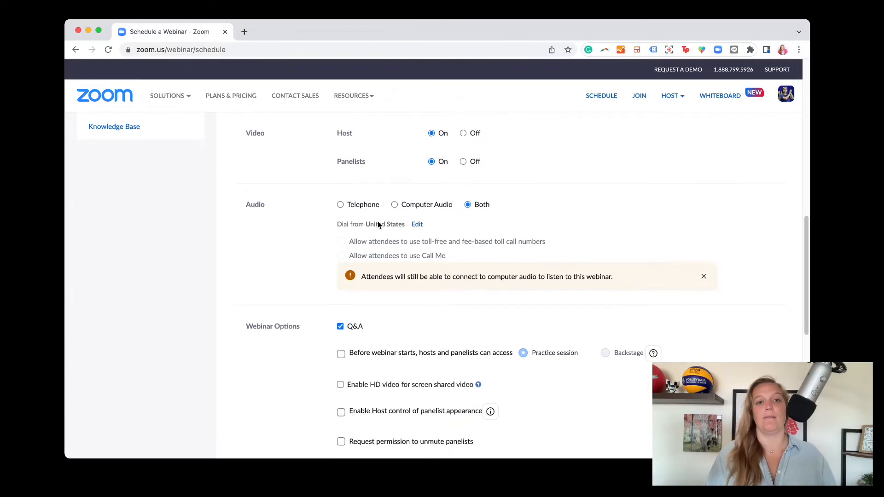
{"action": "scroll", "scroll_direction": "down", "scroll_amount": 3}
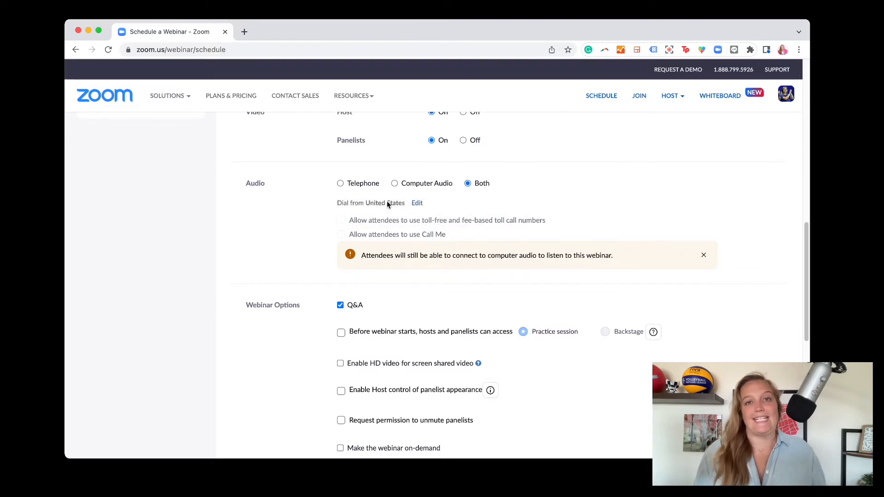
{"action": "scroll", "scroll_direction": "down", "scroll_amount": 3}
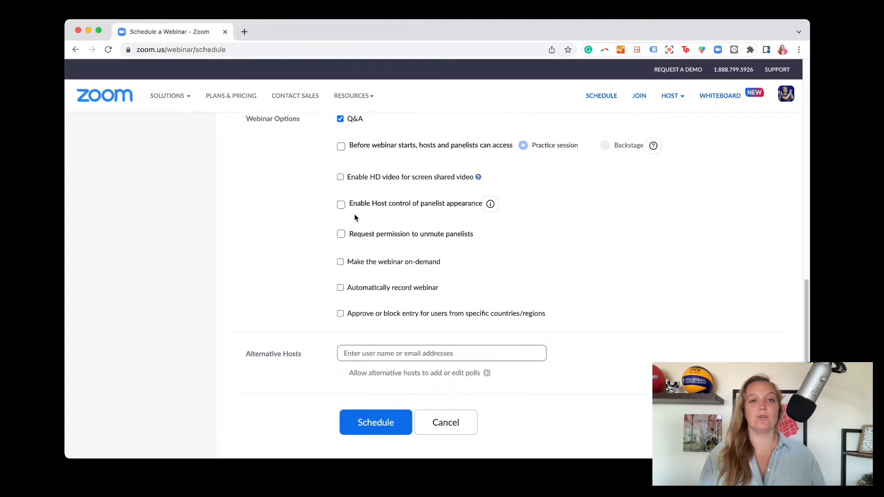
Keep Q&A enabled and allow hosts and panelists early access via a practice session
{"action": "scroll", "scroll_direction": "up", "scroll_amount": 3}
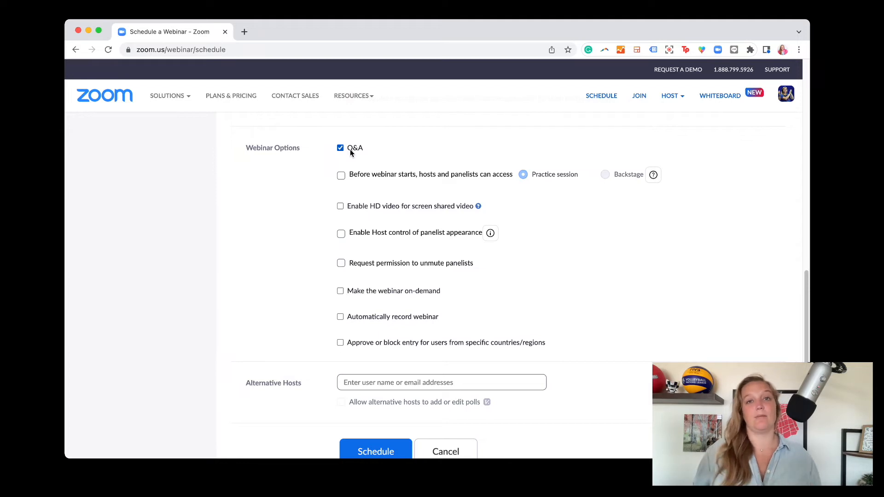
{"action": "left_click", "coordinate": [340, 147]}
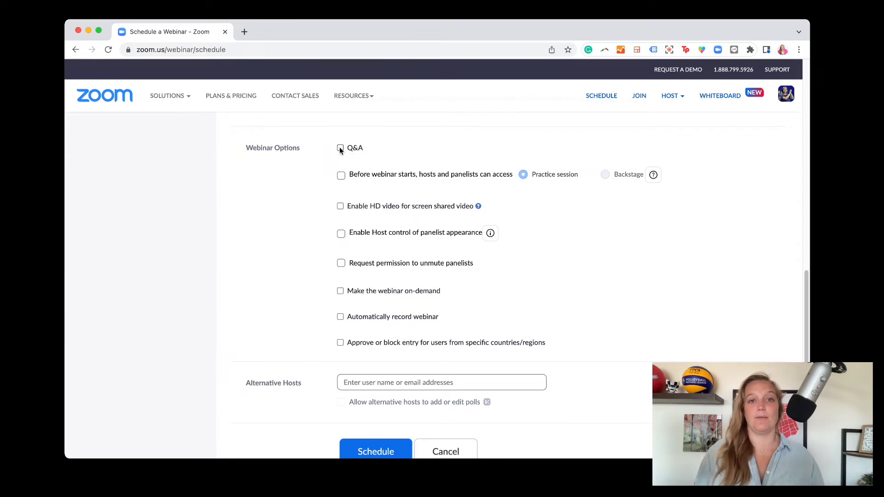
{"action": "left_click", "coordinate": [340, 147]}
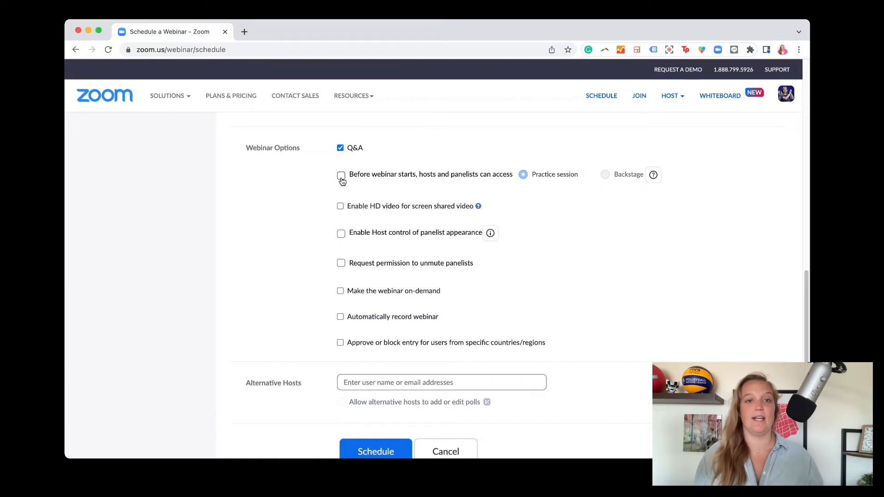
{"action": "left_click", "coordinate": [341, 174]}
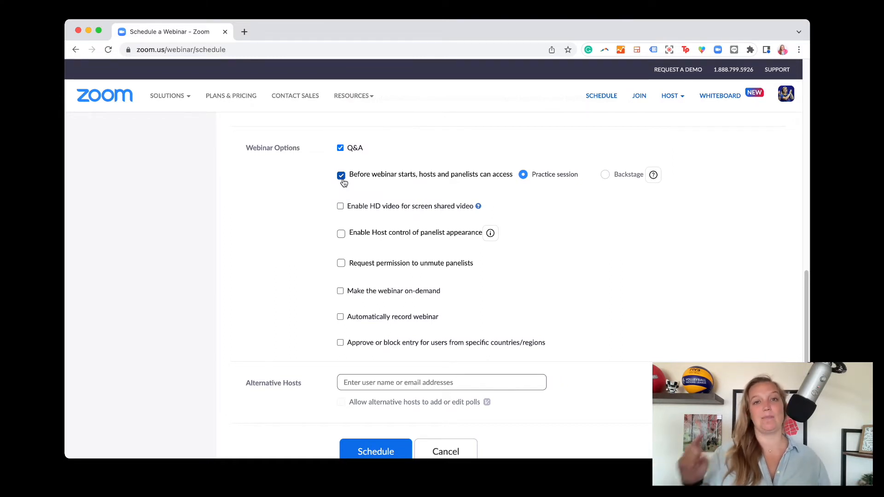
{"action": "mouse_move", "coordinate": [534, 191]}
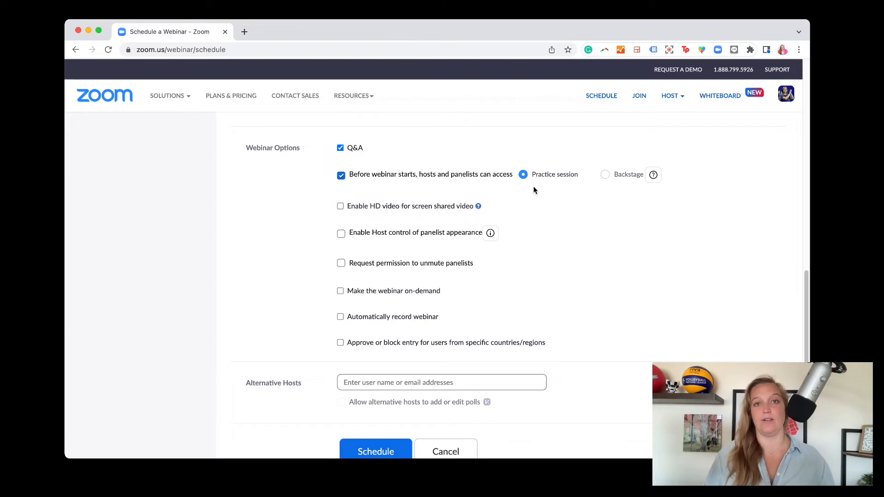
{"action": "mouse_move", "coordinate": [551, 229]}
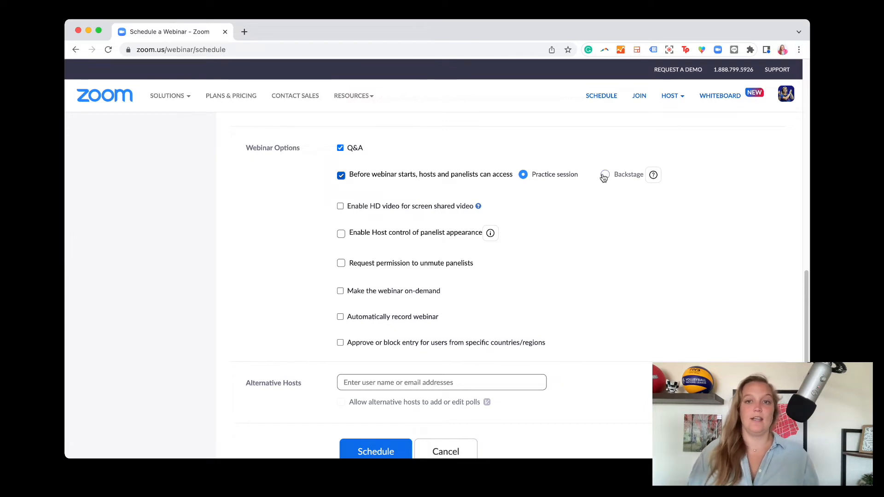
Try Backstage, then keep Practice session as the pre-webinar access mode
{"action": "left_click", "coordinate": [604, 174]}
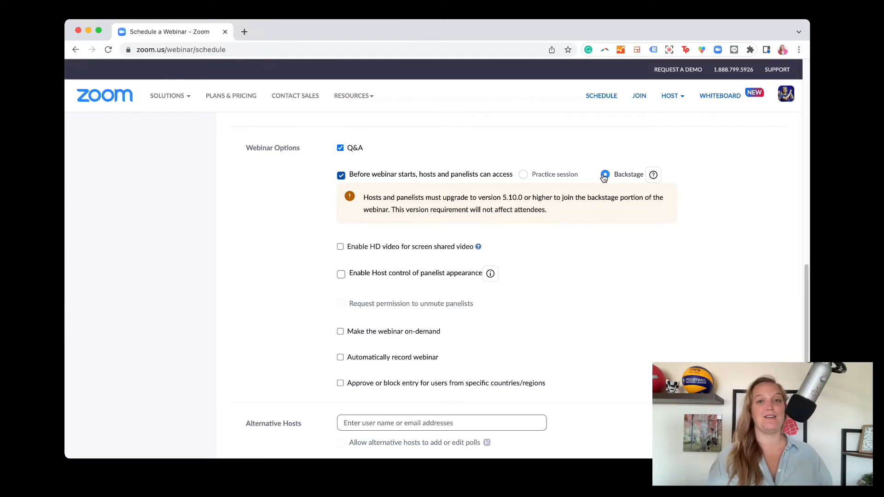
{"action": "left_click", "coordinate": [522, 174]}
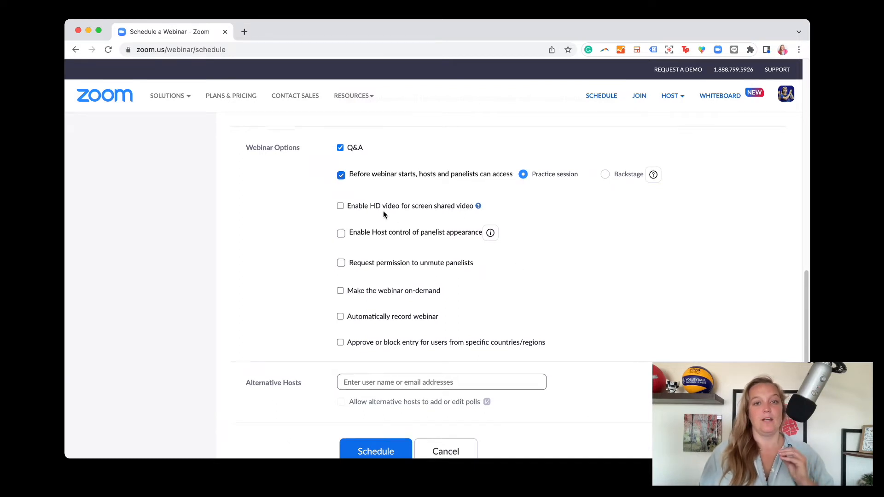
Enable host control of panelist appearance and require permission to unmute panelists
{"action": "scroll", "scroll_direction": "down", "scroll_amount": 3}
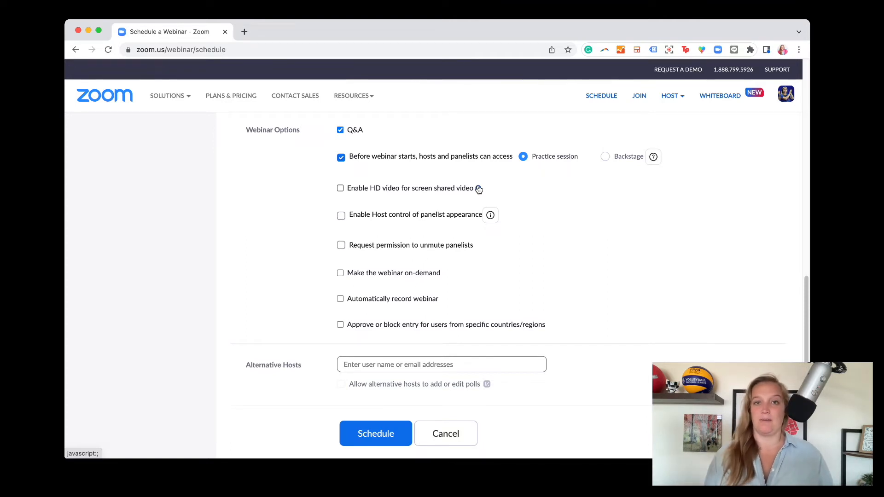
{"action": "mouse_move", "coordinate": [490, 216]}
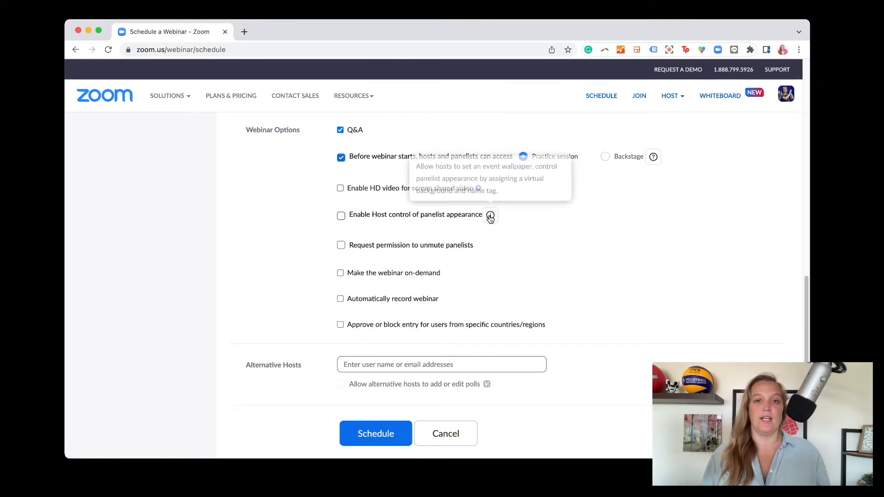
{"action": "mouse_move", "coordinate": [490, 215]}
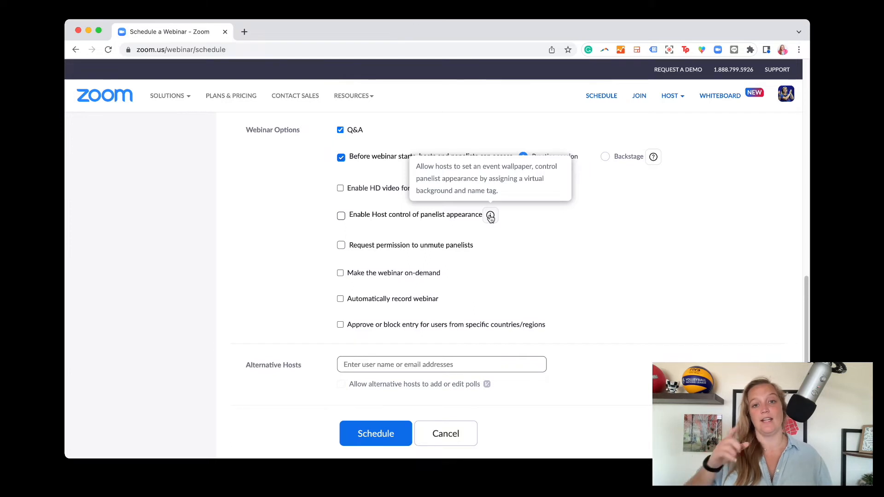
{"action": "mouse_move", "coordinate": [340, 217]}
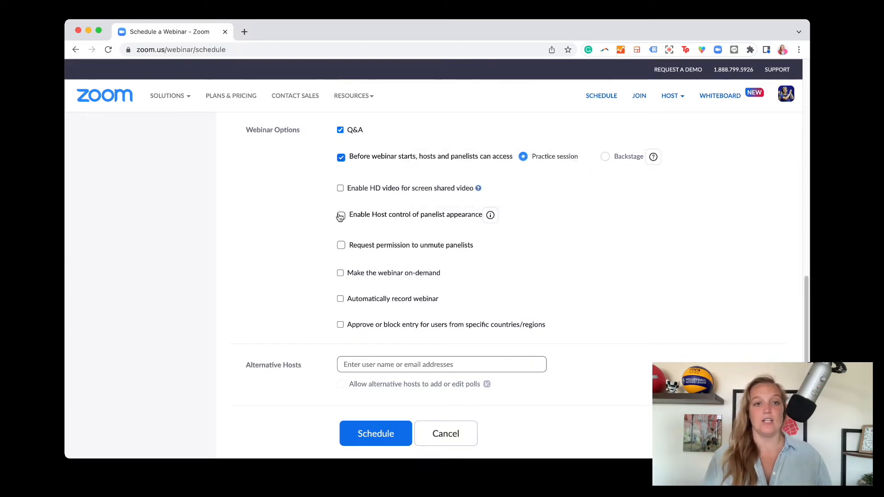
{"action": "left_click", "coordinate": [341, 215]}
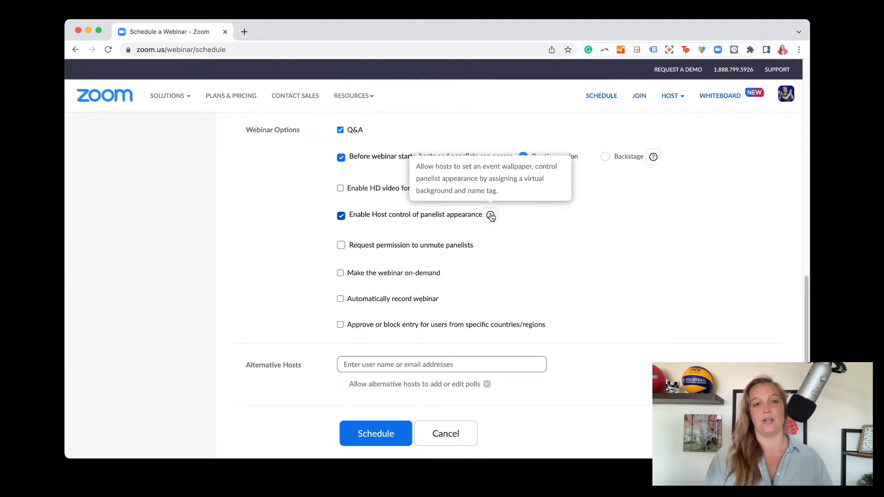
{"action": "mouse_move", "coordinate": [498, 231]}
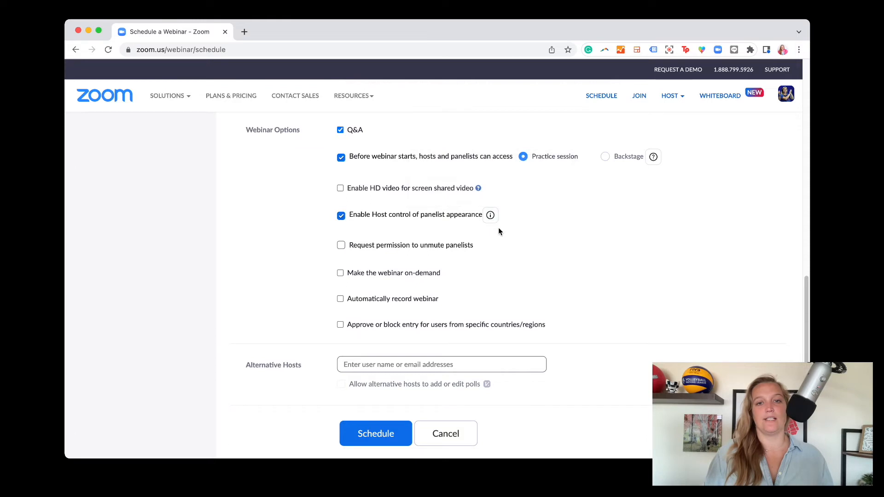
{"action": "mouse_move", "coordinate": [490, 244]}
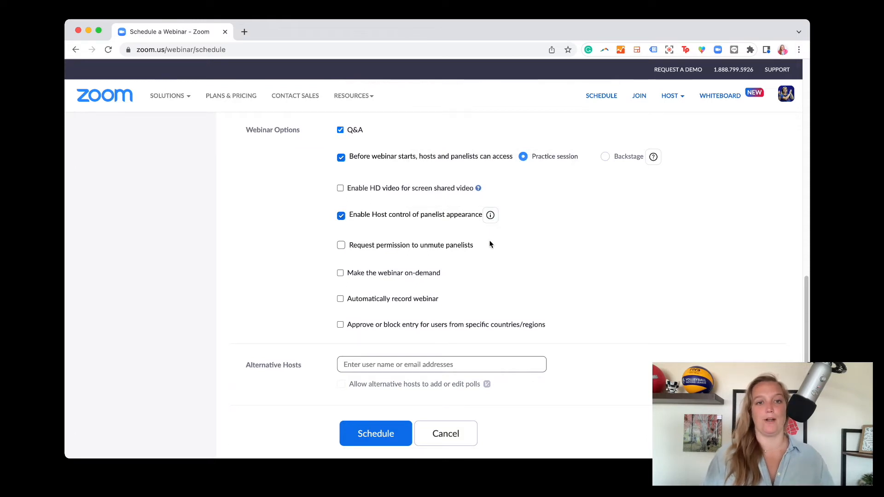
{"action": "mouse_move", "coordinate": [381, 250]}
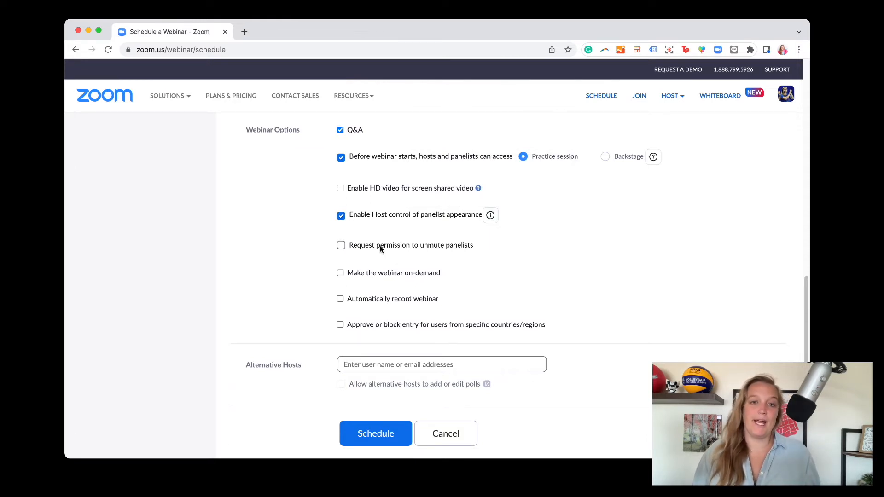
{"action": "mouse_move", "coordinate": [448, 264]}
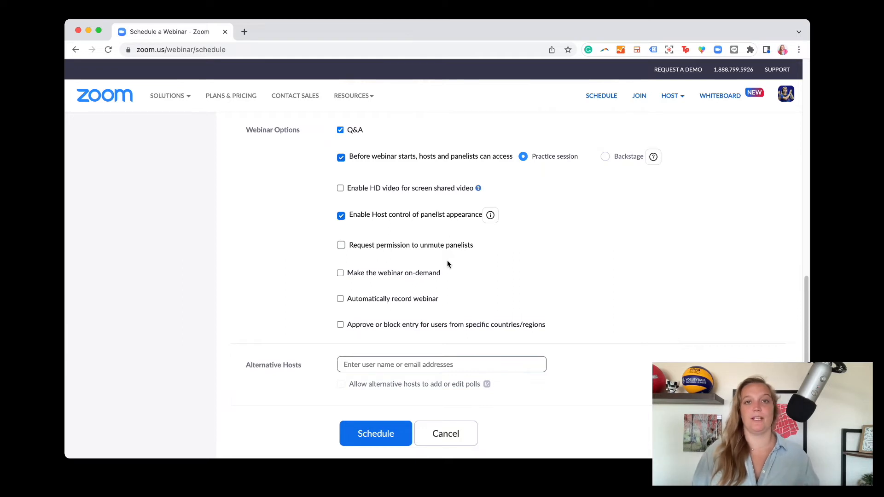
{"action": "mouse_move", "coordinate": [451, 253]}
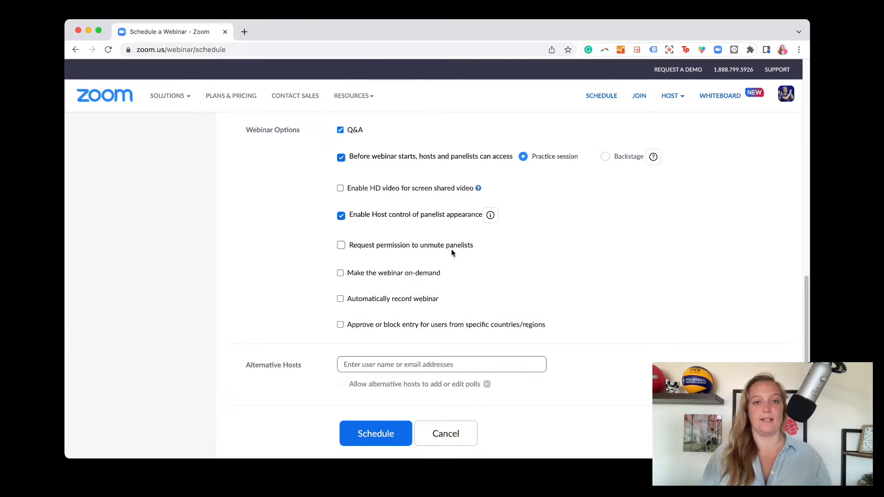
{"action": "left_click", "coordinate": [340, 245]}
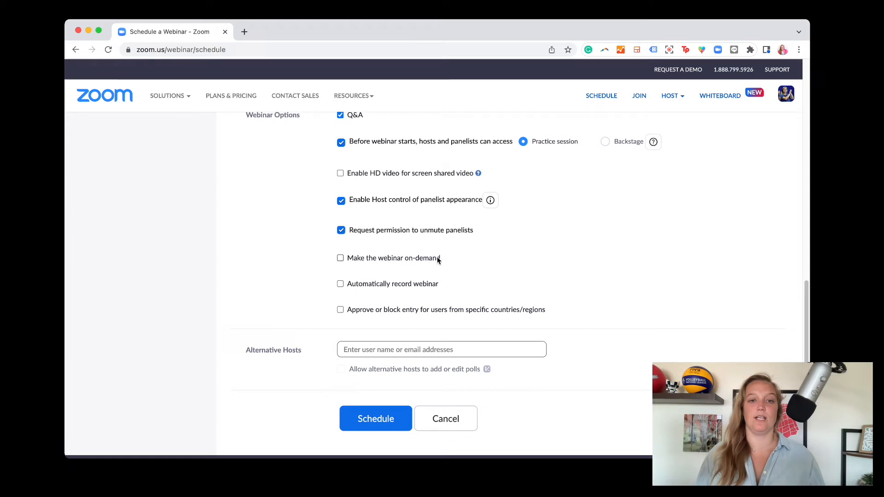
{"action": "mouse_move", "coordinate": [420, 287]}
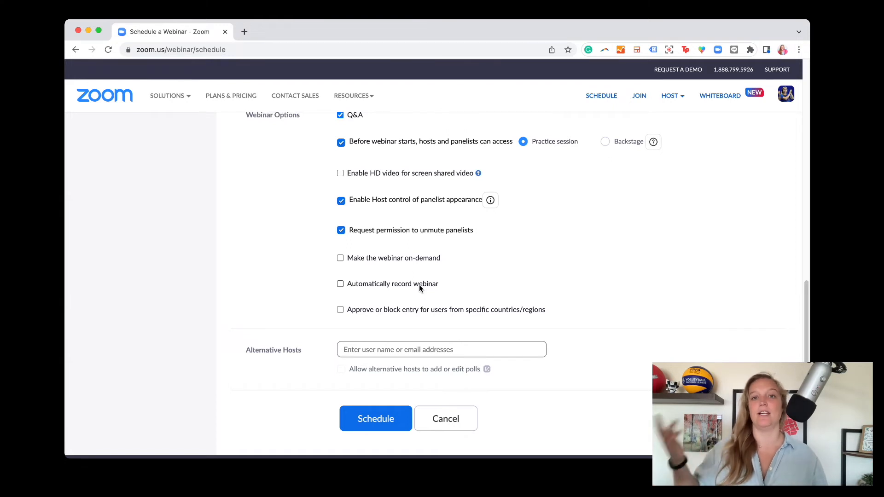
{"action": "mouse_move", "coordinate": [411, 341]}
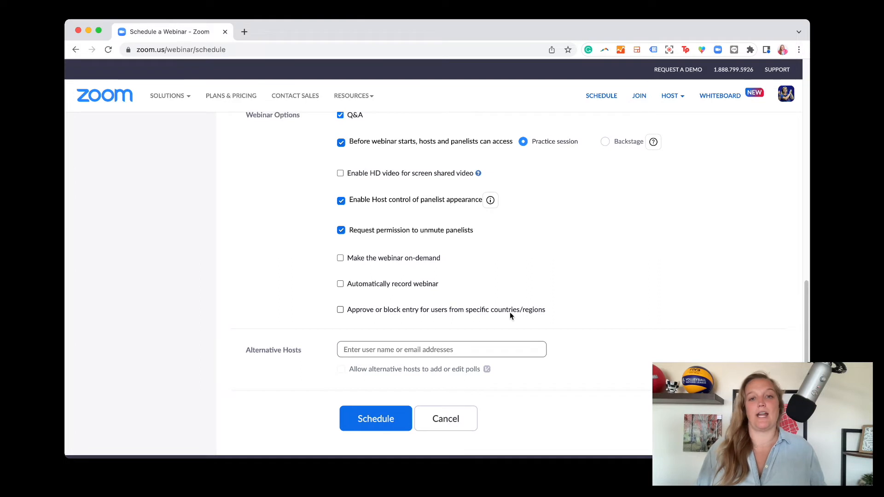
{"action": "mouse_move", "coordinate": [516, 325]}
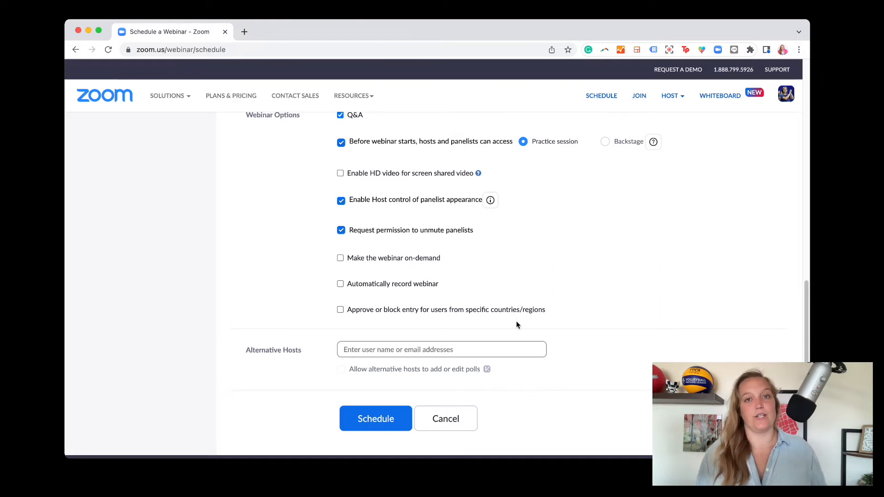
{"action": "scroll", "scroll_direction": "down", "scroll_amount": 3}
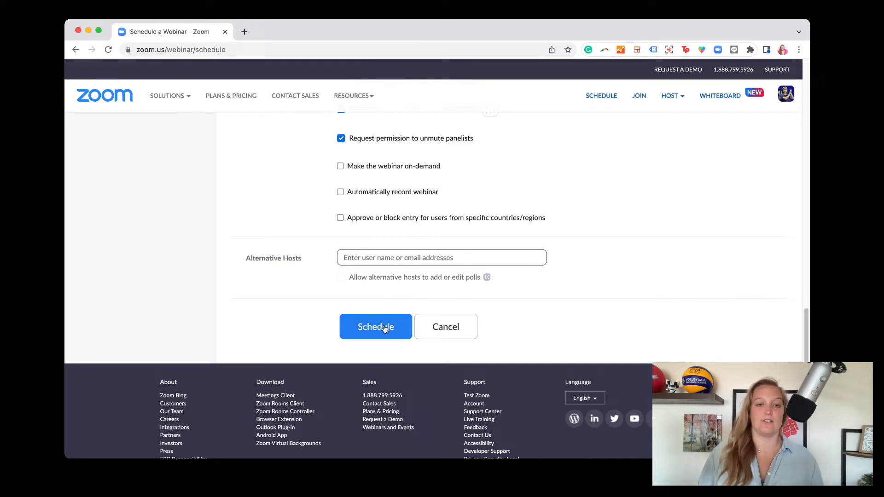
Schedule the webinar and review its information page with registration link and 500-attendee capacity
{"action": "left_click", "coordinate": [375, 326]}
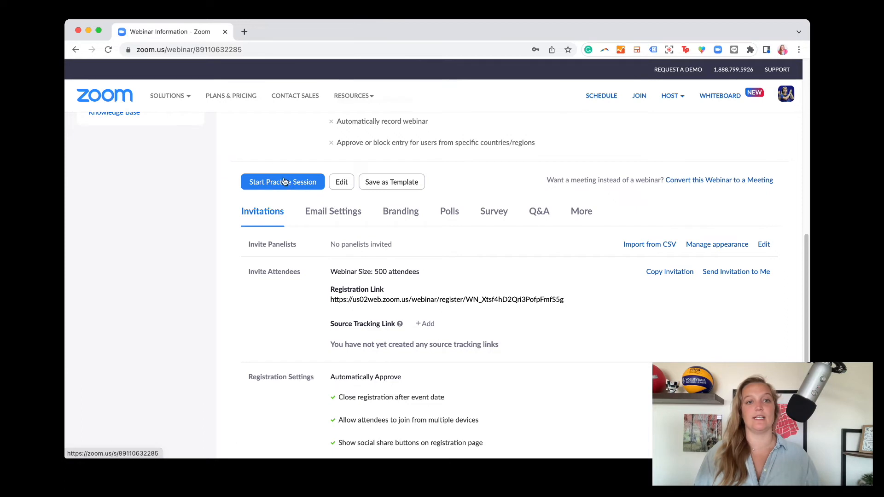
{"action": "scroll", "scroll_direction": "down", "scroll_amount": 3}
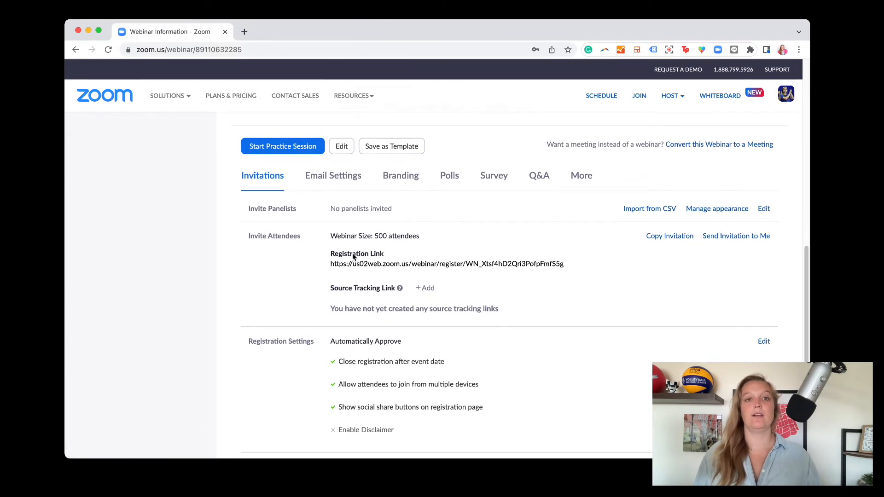
{"action": "scroll", "scroll_direction": "down", "scroll_amount": 3}
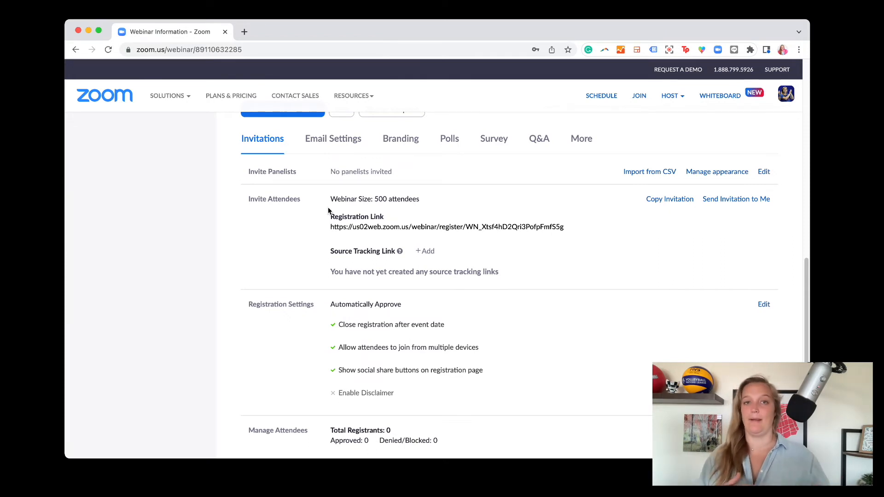
{"action": "mouse_move", "coordinate": [395, 220]}
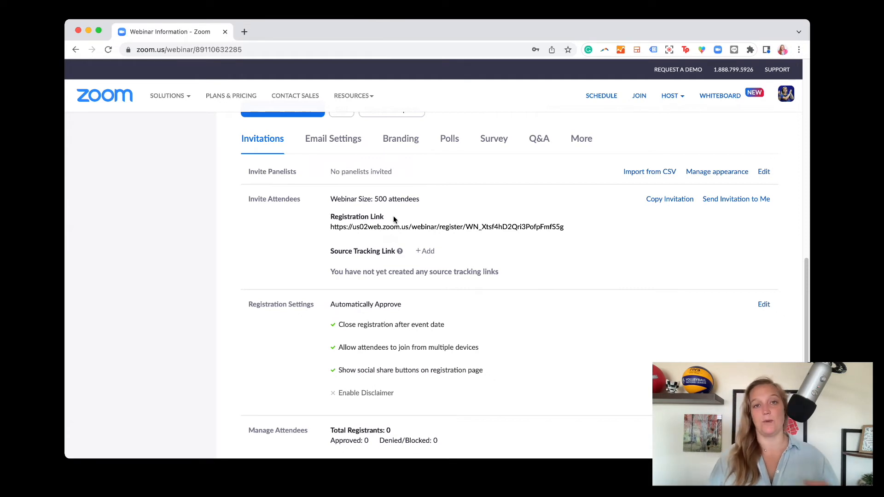
{"action": "mouse_move", "coordinate": [357, 229]}
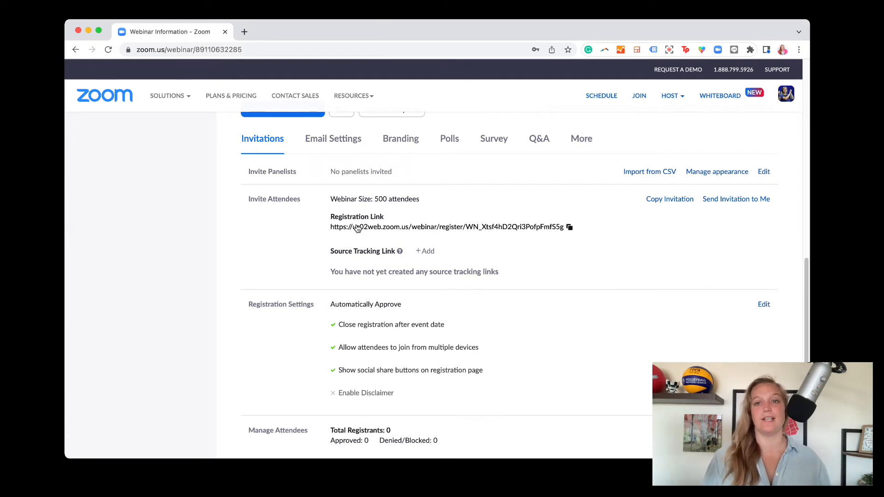
{"action": "scroll", "scroll_direction": "down", "scroll_amount": 3}
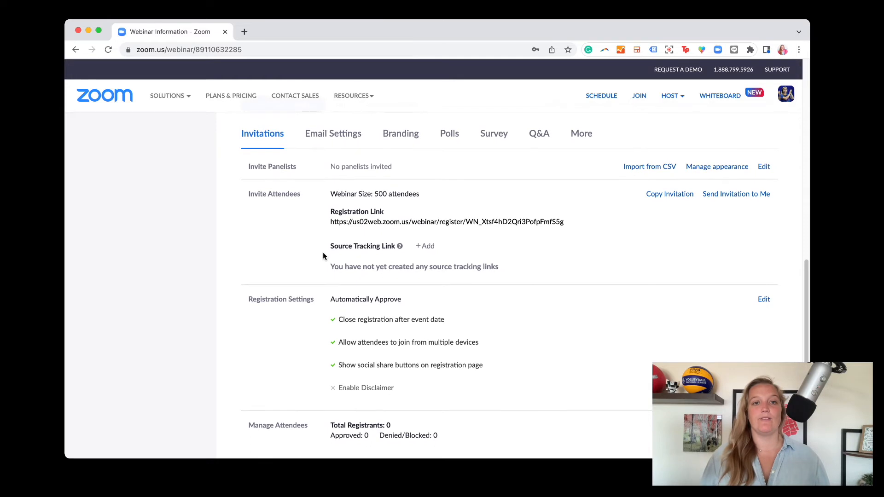
{"action": "scroll", "scroll_direction": "down", "scroll_amount": 3}
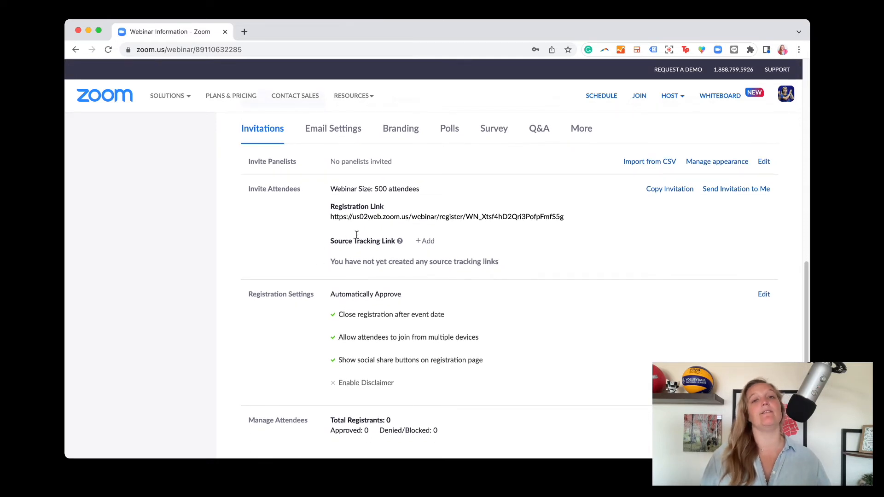
{"action": "mouse_move", "coordinate": [742, 177]}
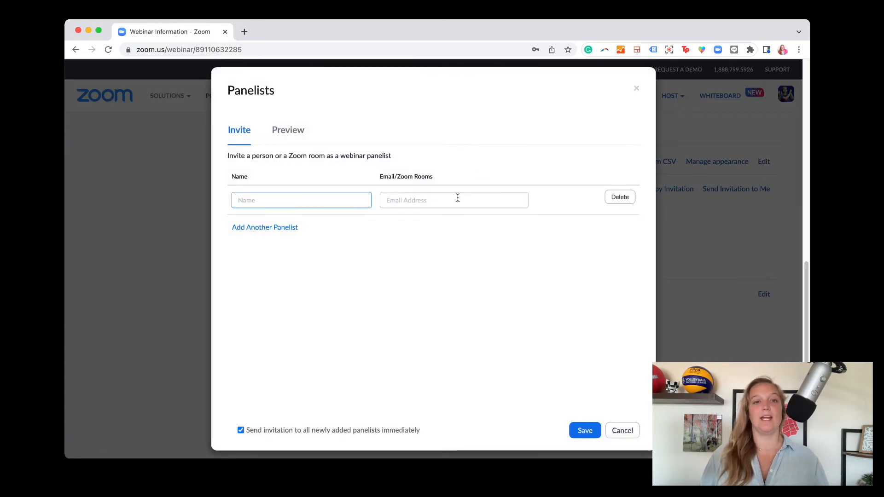
Explore the Invite Panelists dialog and its attendee-view preview, then cancel without inviting anyone
{"action": "left_click", "coordinate": [264, 226]}
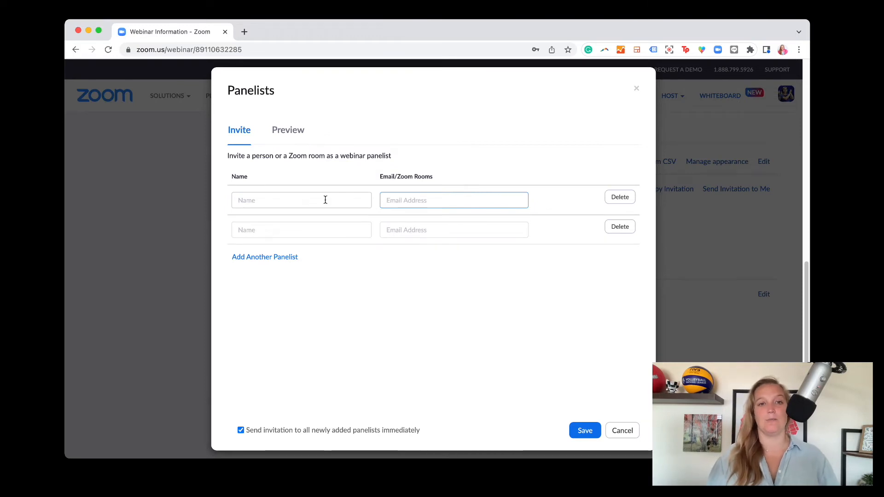
{"action": "left_click", "coordinate": [453, 200]}
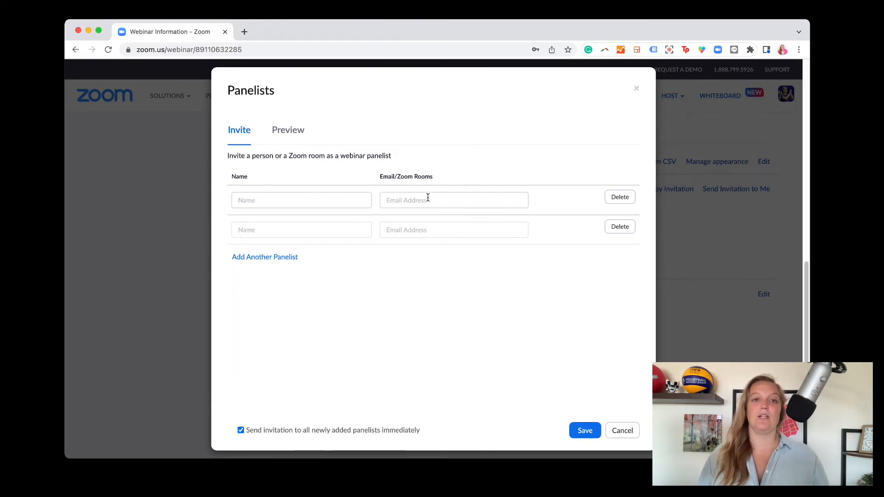
{"action": "left_click", "coordinate": [453, 200]}
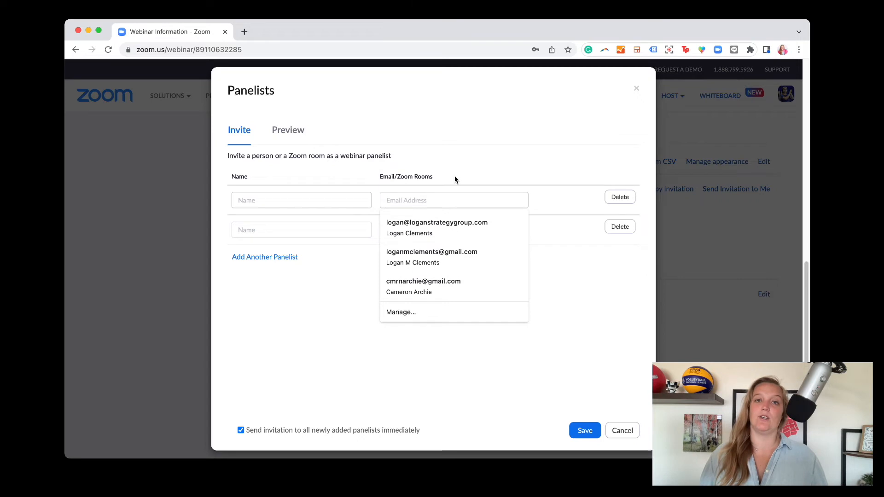
{"action": "left_click", "coordinate": [287, 130]}
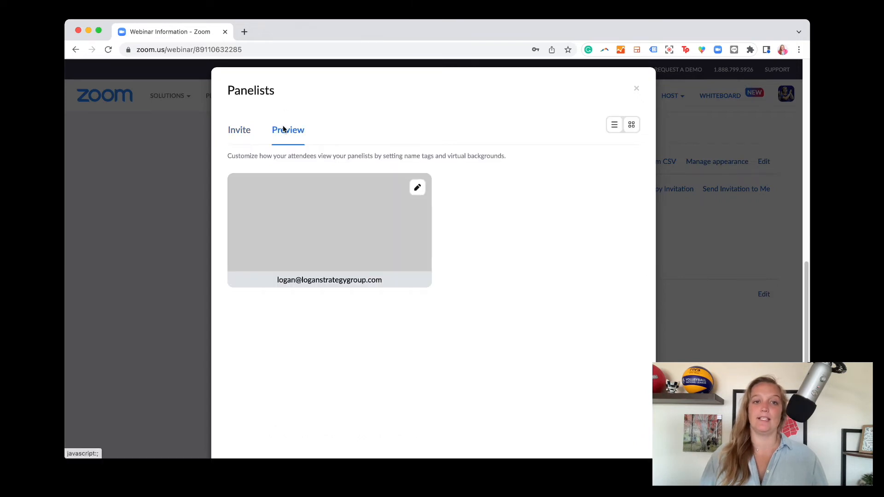
{"action": "mouse_move", "coordinate": [377, 187]}
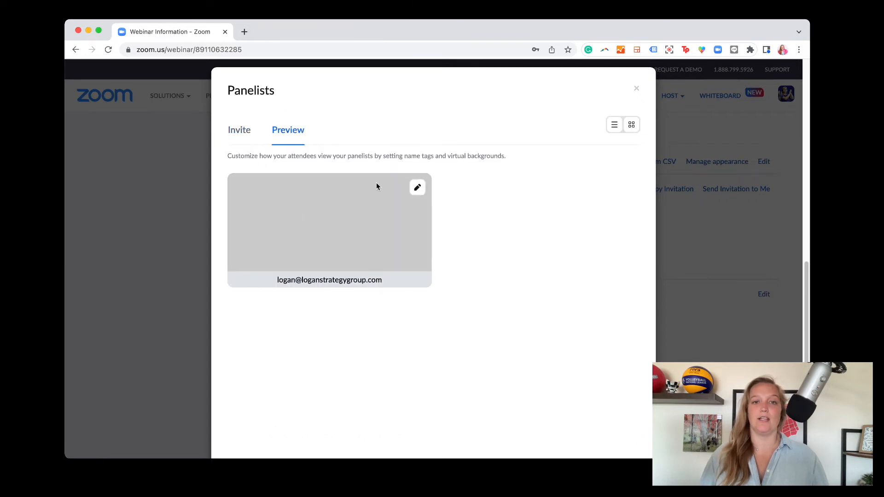
{"action": "mouse_move", "coordinate": [461, 220]}
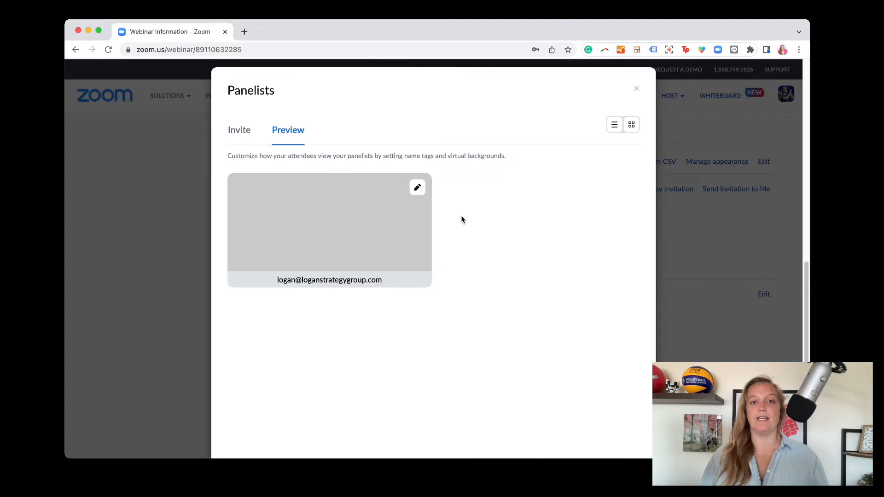
{"action": "left_click", "coordinate": [417, 187]}
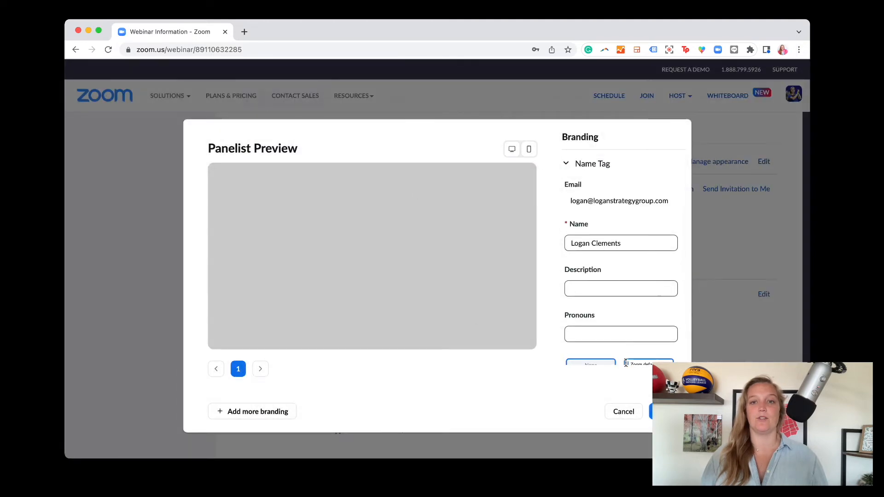
{"action": "left_click", "coordinate": [623, 412]}
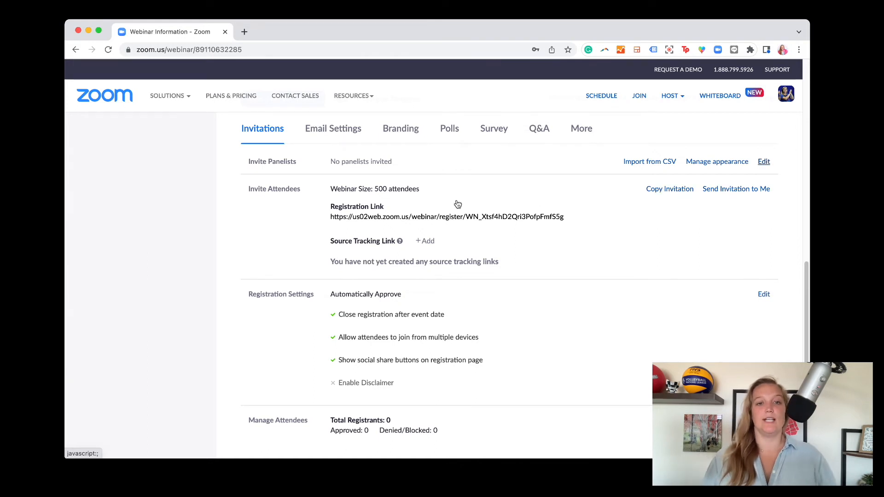
{"action": "mouse_move", "coordinate": [386, 260]}
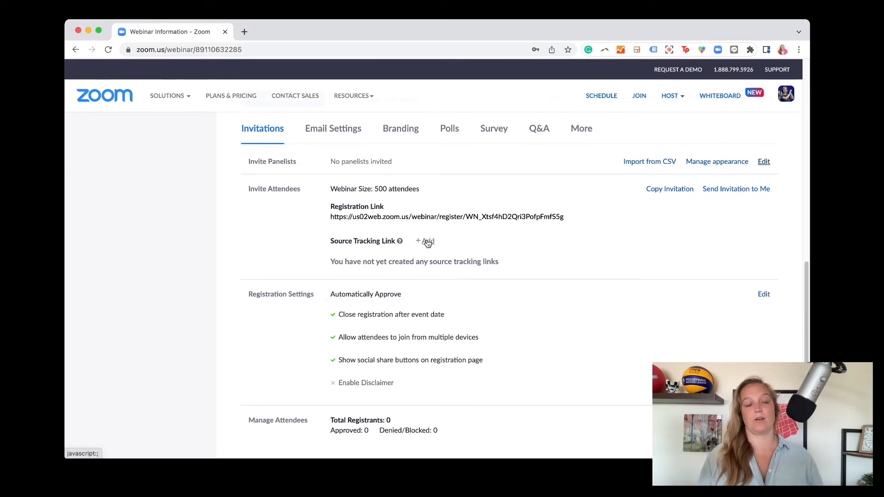
{"action": "scroll", "scroll_direction": "down", "scroll_amount": 3}
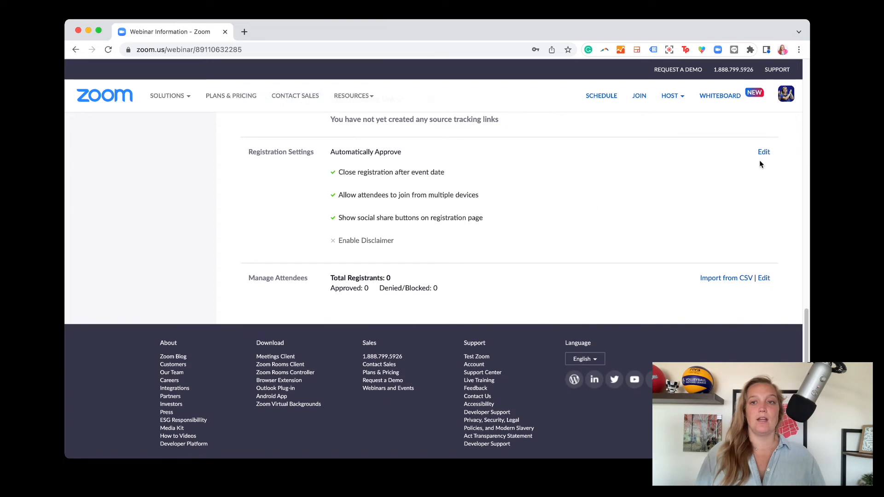
{"action": "mouse_move", "coordinate": [334, 152]}
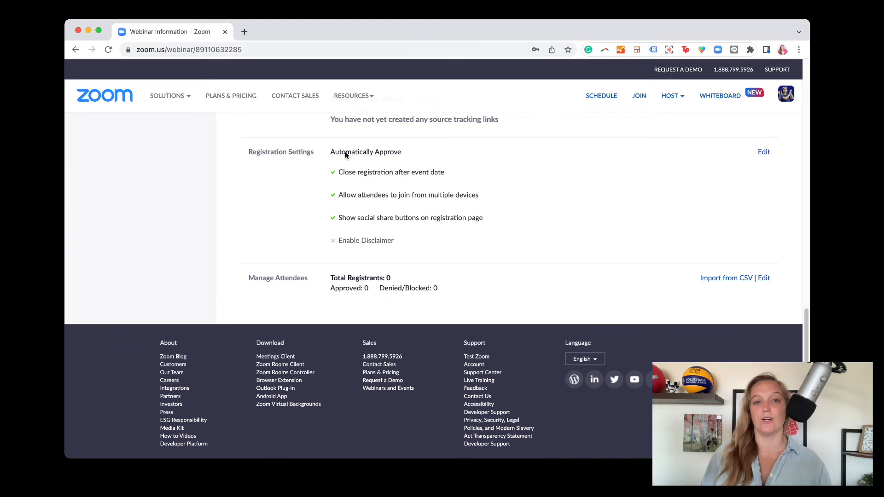
{"action": "mouse_move", "coordinate": [432, 181]}
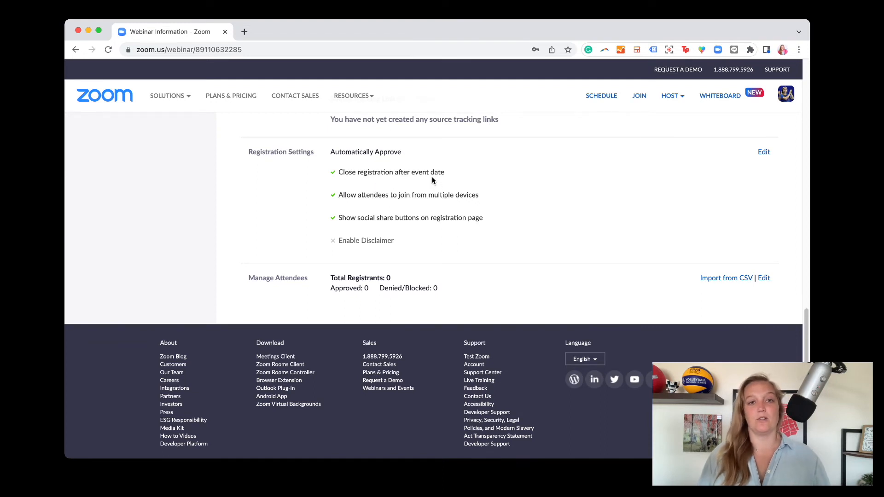
{"action": "mouse_move", "coordinate": [544, 198]}
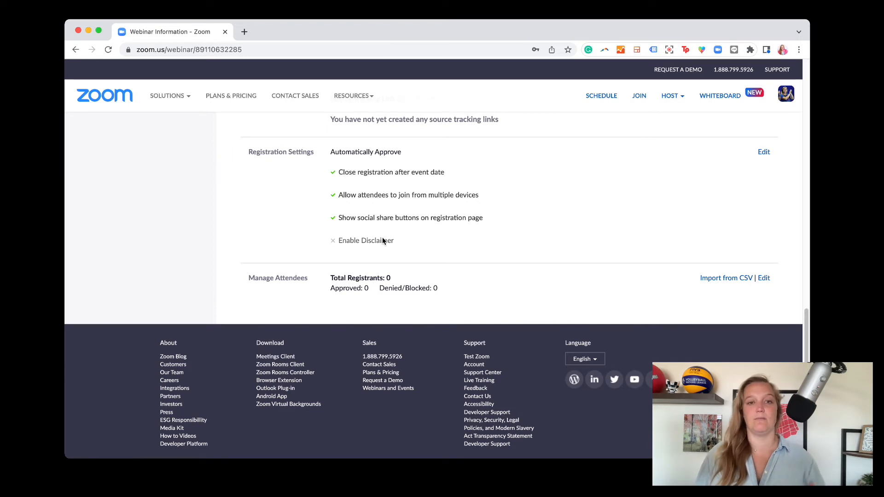
{"action": "mouse_move", "coordinate": [293, 287]}
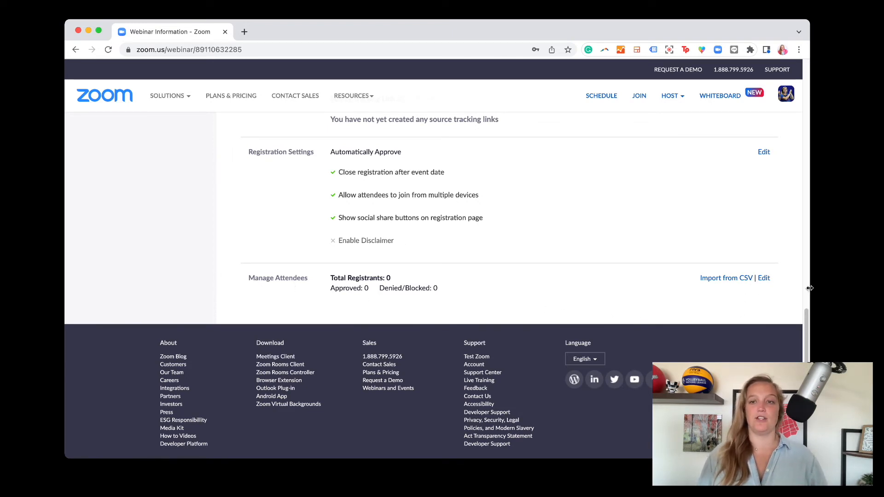
{"action": "left_click", "coordinate": [763, 277]}
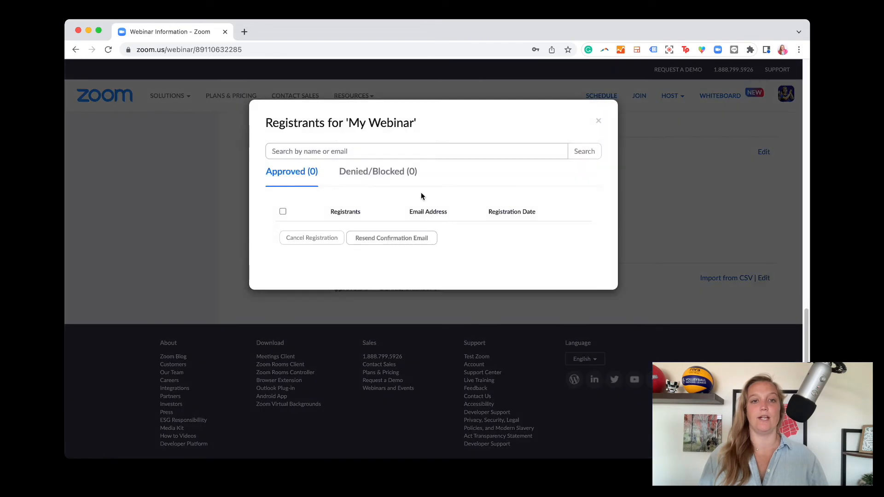
{"action": "mouse_move", "coordinate": [433, 226]}
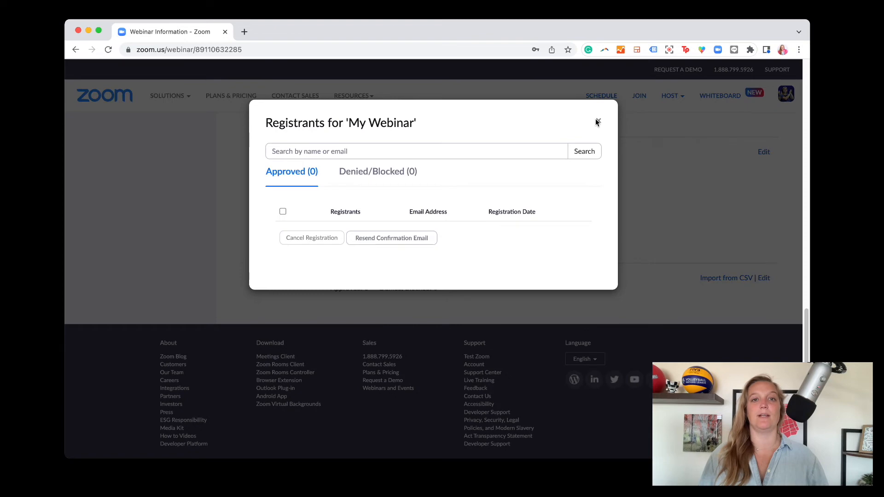
{"action": "left_click", "coordinate": [597, 123]}
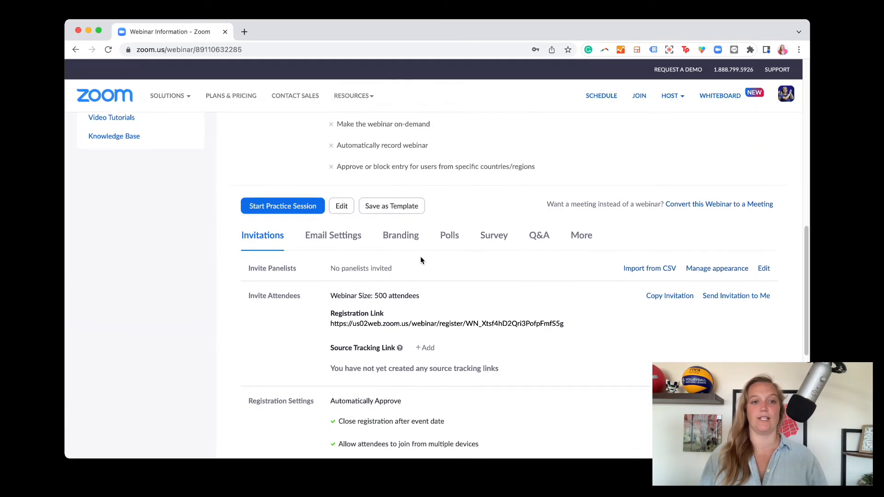
In Email Settings, disable the invitation email to panelists and save
{"action": "left_click", "coordinate": [333, 235]}
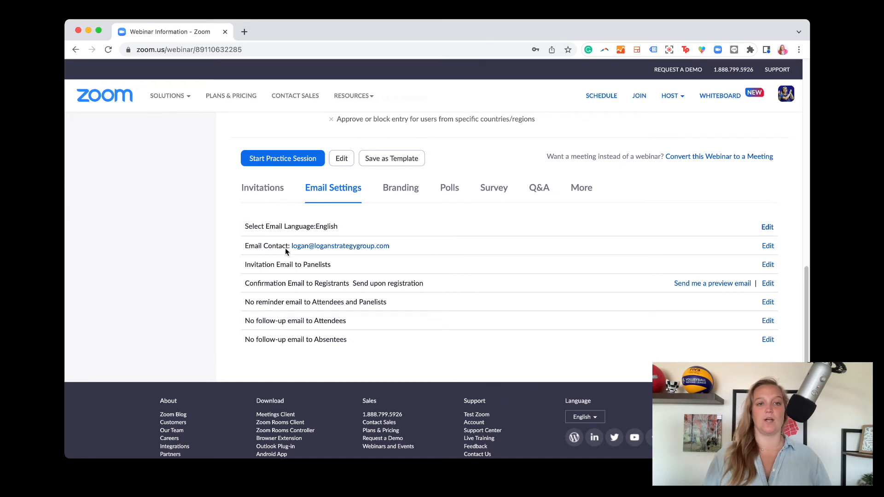
{"action": "mouse_move", "coordinate": [787, 261]}
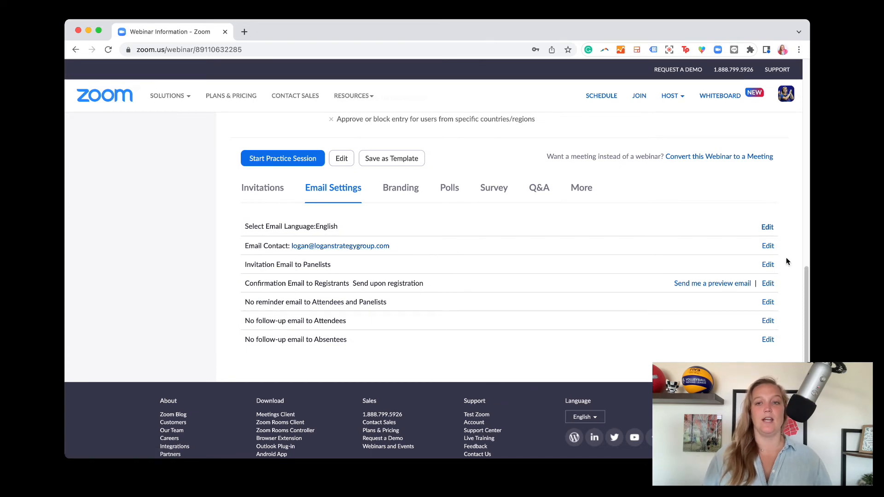
{"action": "left_click", "coordinate": [767, 264]}
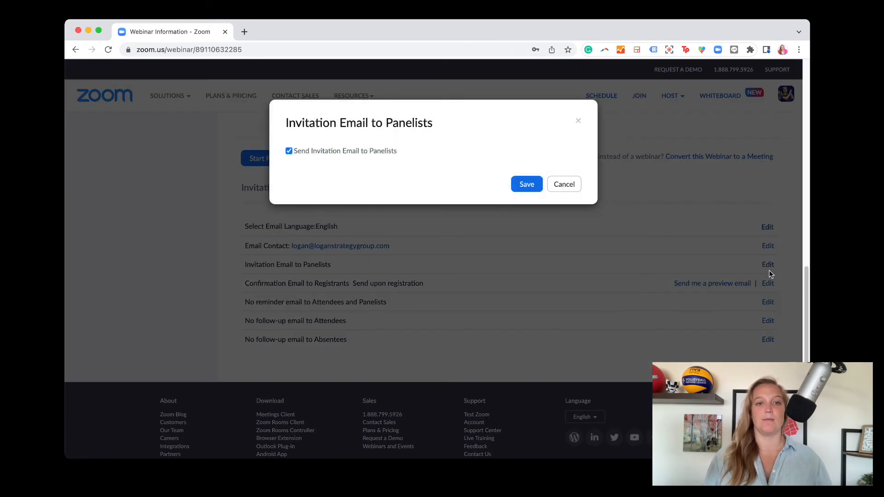
{"action": "left_click", "coordinate": [288, 150]}
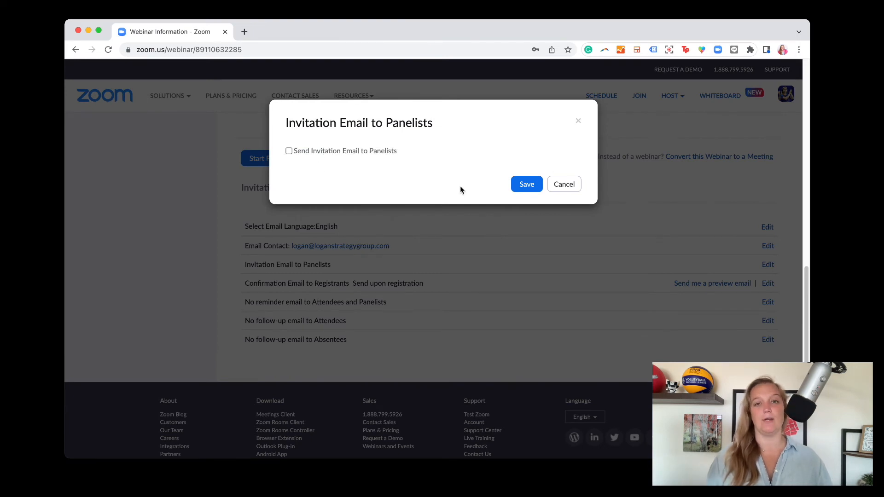
{"action": "left_click", "coordinate": [526, 184]}
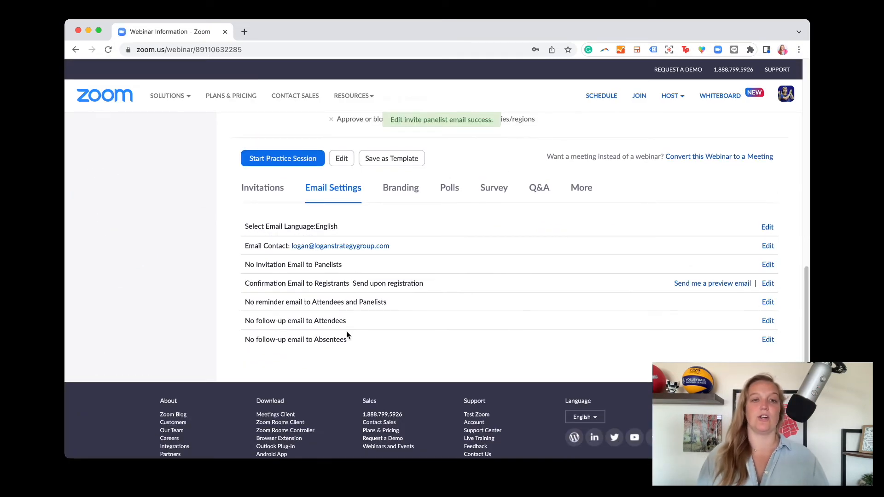
{"action": "left_click", "coordinate": [400, 187]}
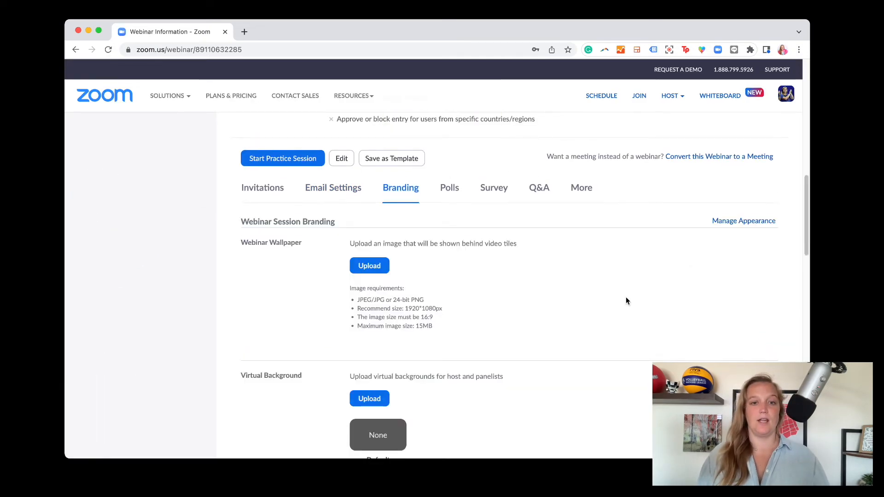
{"action": "scroll", "scroll_direction": "down", "scroll_amount": 3}
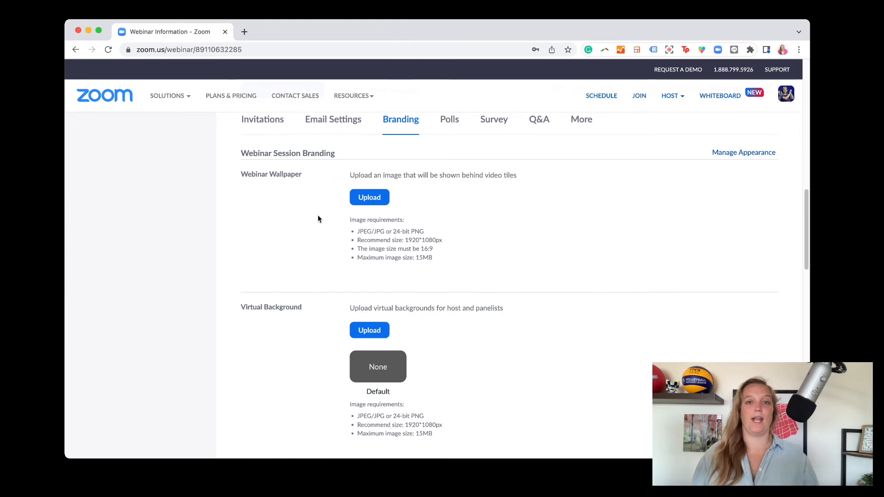
{"action": "mouse_move", "coordinate": [268, 194]}
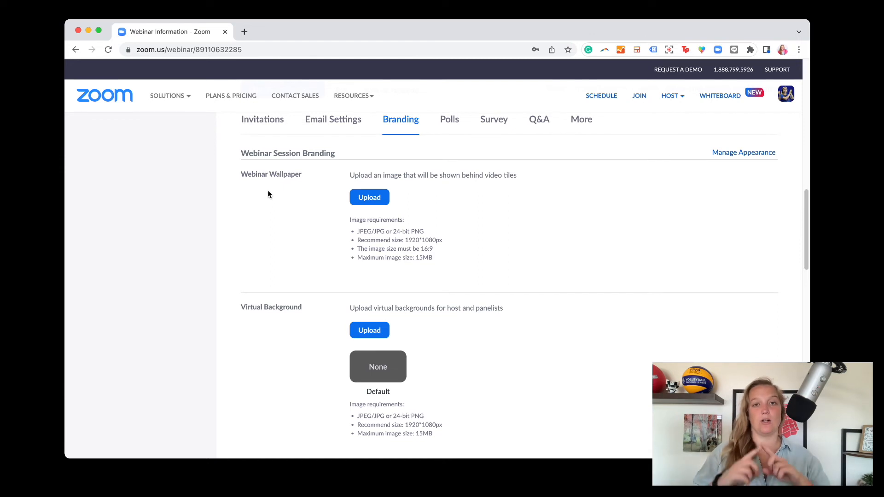
{"action": "mouse_move", "coordinate": [245, 227]}
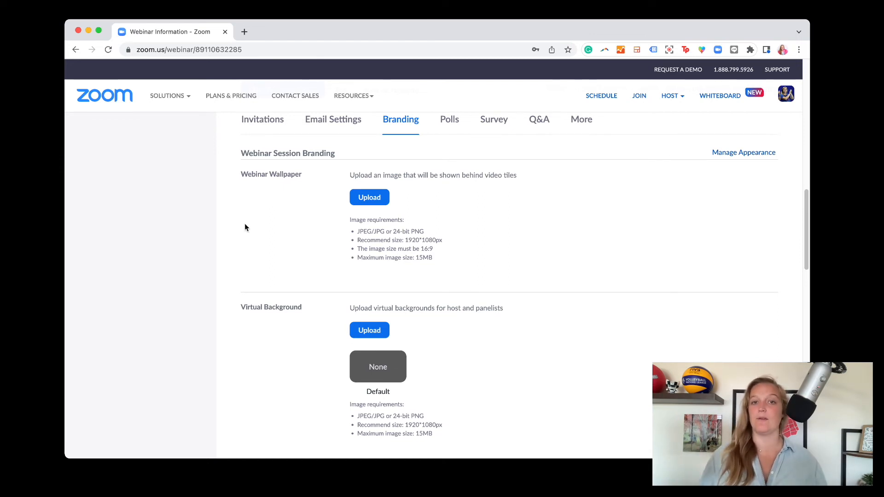
{"action": "scroll", "scroll_direction": "down", "scroll_amount": 3}
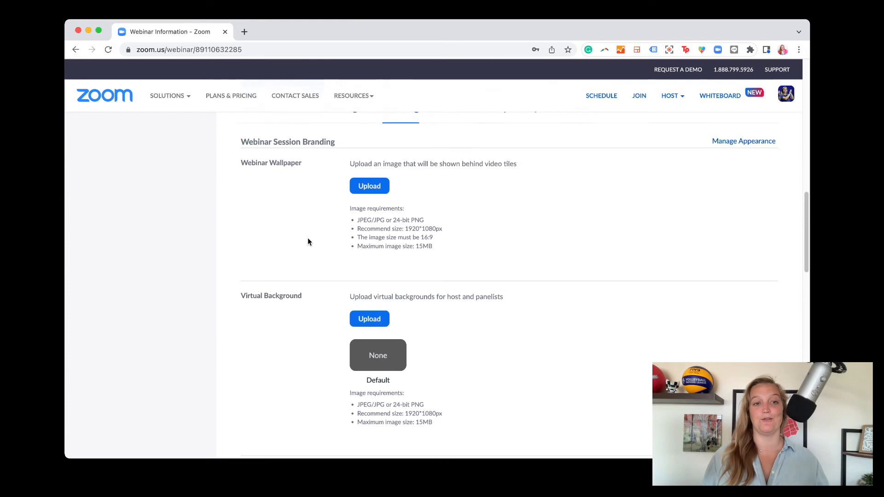
{"action": "scroll", "scroll_direction": "down", "scroll_amount": 3}
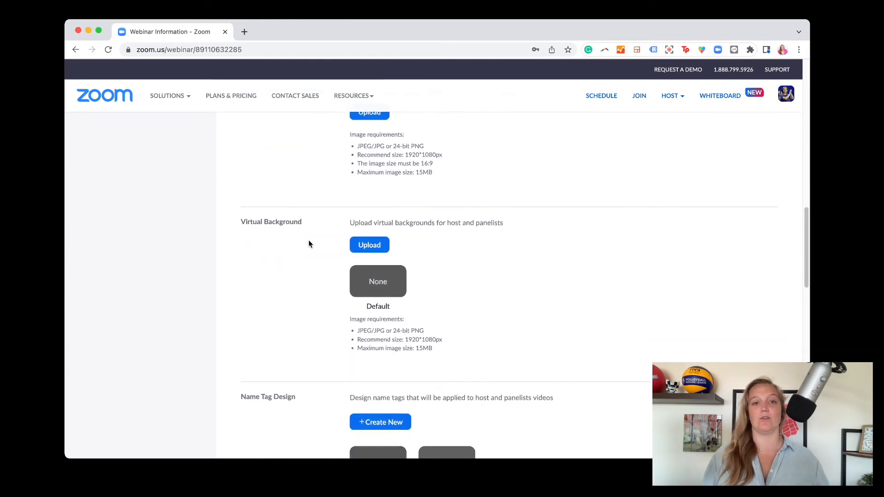
{"action": "scroll", "scroll_direction": "down", "scroll_amount": 3}
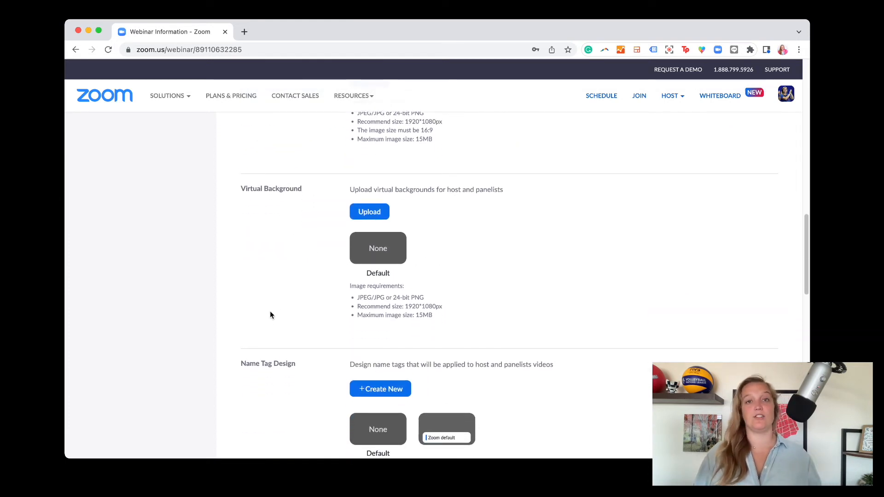
{"action": "scroll", "scroll_direction": "down", "scroll_amount": 3}
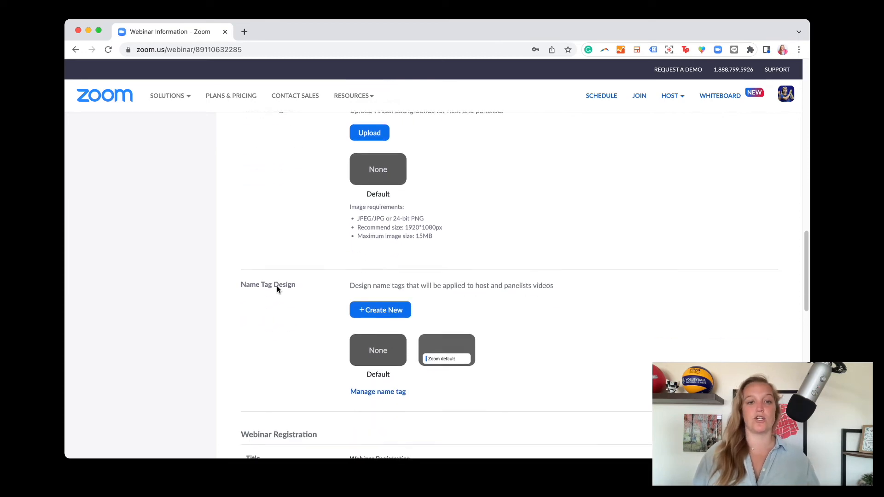
{"action": "scroll", "scroll_direction": "down", "scroll_amount": 3}
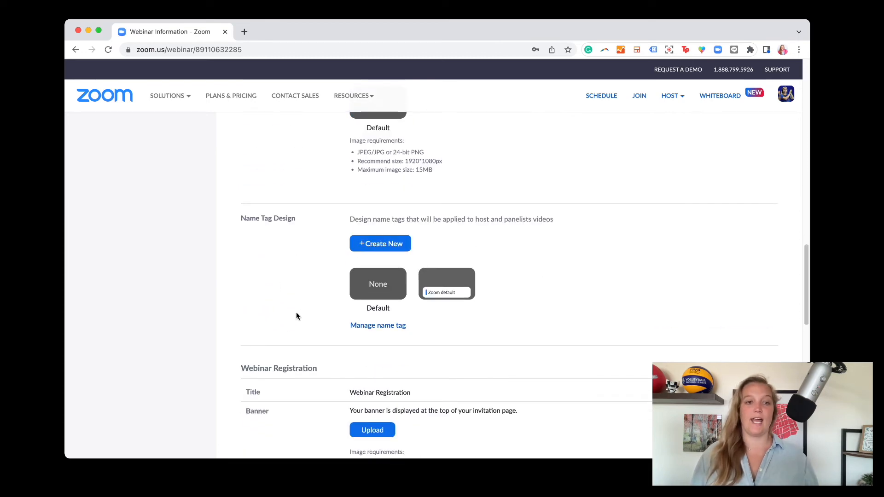
{"action": "scroll", "scroll_direction": "down", "scroll_amount": 3}
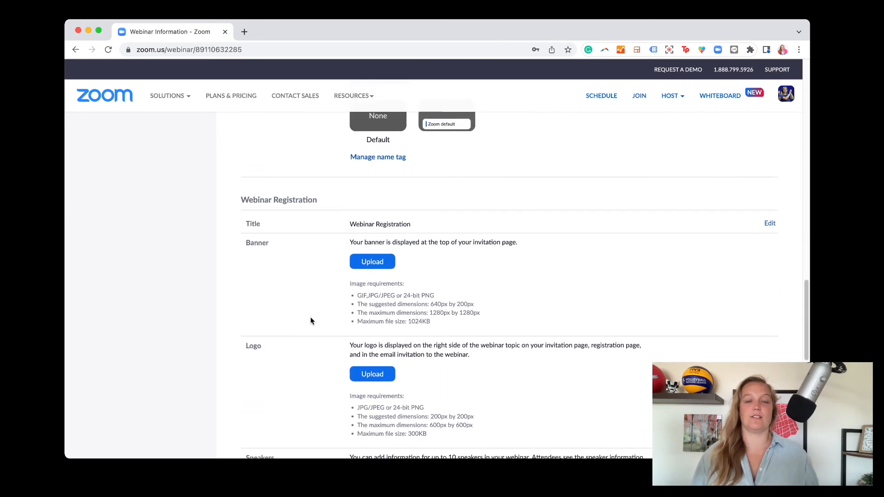
{"action": "mouse_move", "coordinate": [270, 303]}
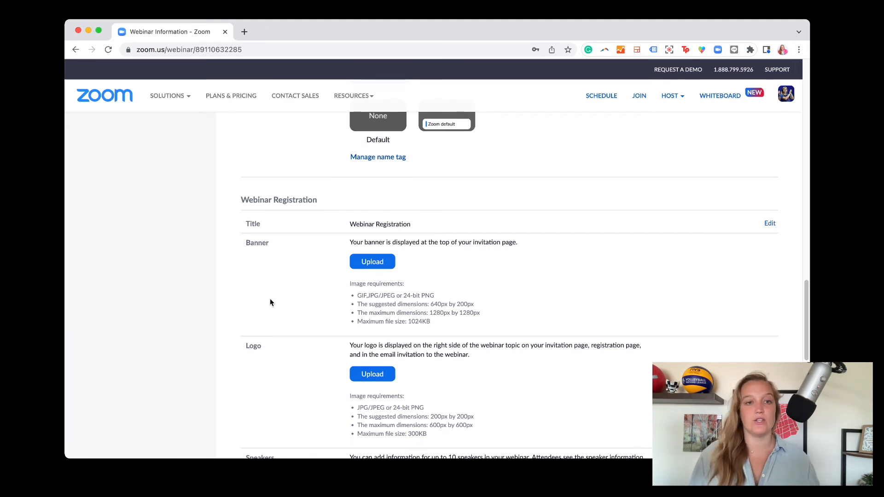
{"action": "scroll", "scroll_direction": "down", "scroll_amount": 3}
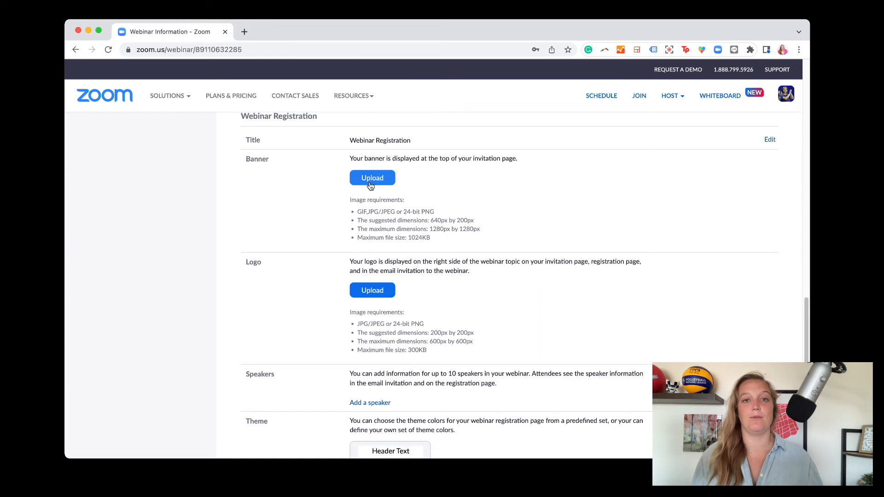
{"action": "mouse_move", "coordinate": [277, 304]}
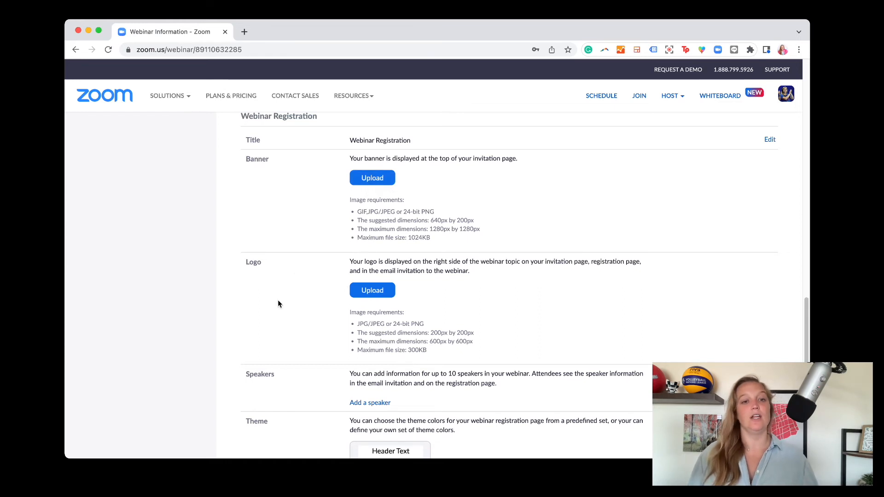
{"action": "scroll", "scroll_direction": "down", "scroll_amount": 3}
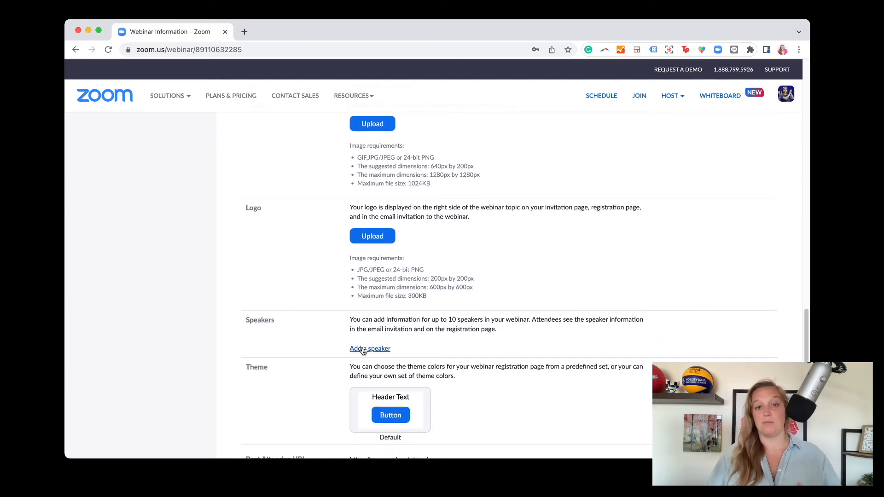
{"action": "scroll", "scroll_direction": "down", "scroll_amount": 3}
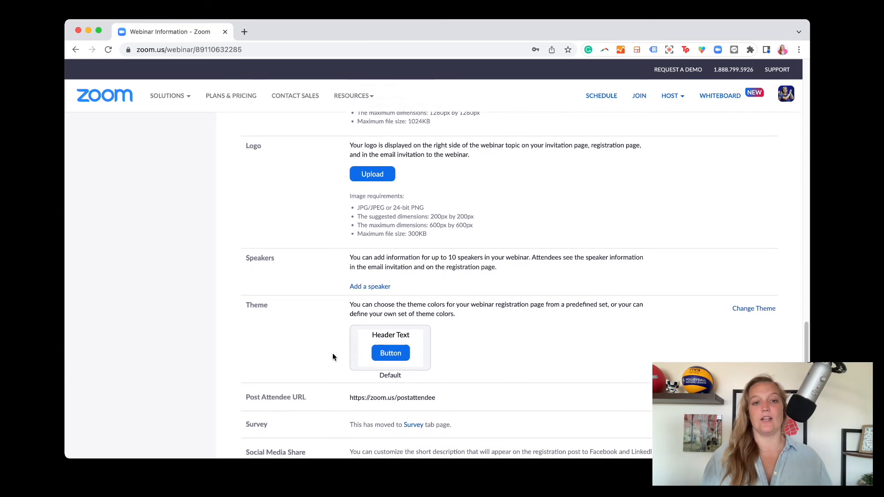
{"action": "scroll", "scroll_direction": "down", "scroll_amount": 3}
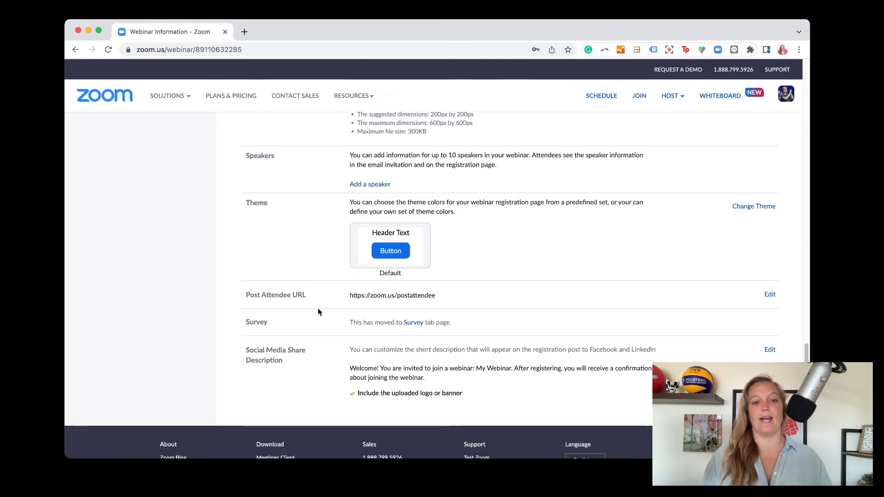
{"action": "mouse_move", "coordinate": [345, 334]}
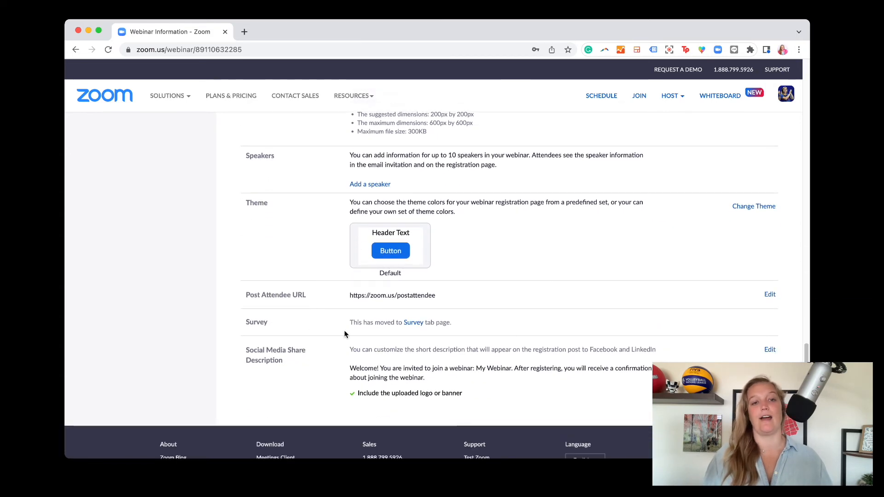
Review the Polls and Survey options, then show the webinar's Q&A settings
{"action": "left_click", "coordinate": [449, 257]}
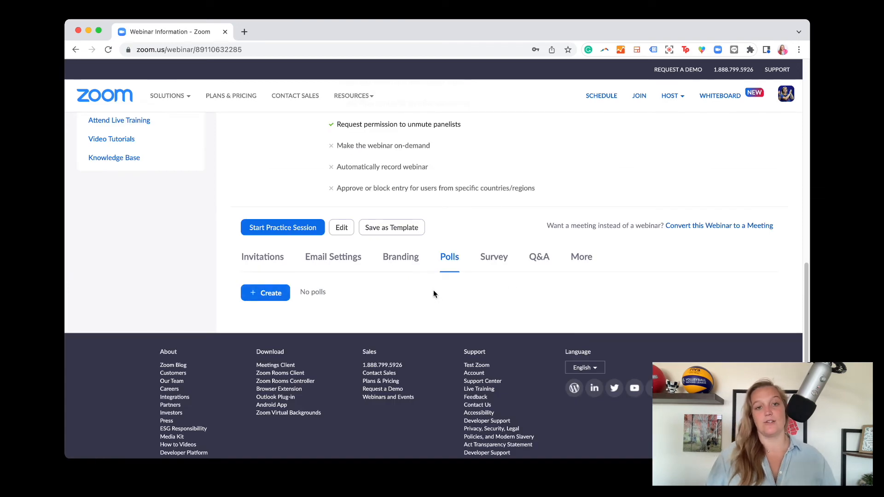
{"action": "left_click", "coordinate": [265, 292]}
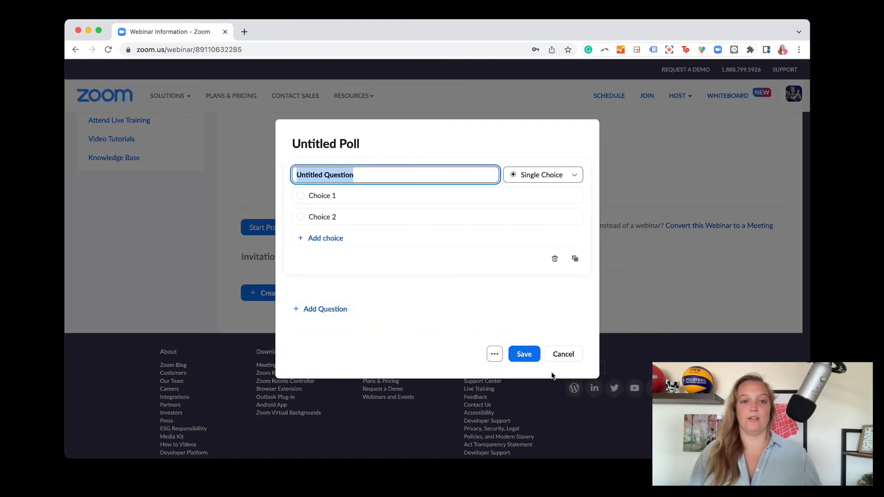
{"action": "left_click", "coordinate": [562, 354]}
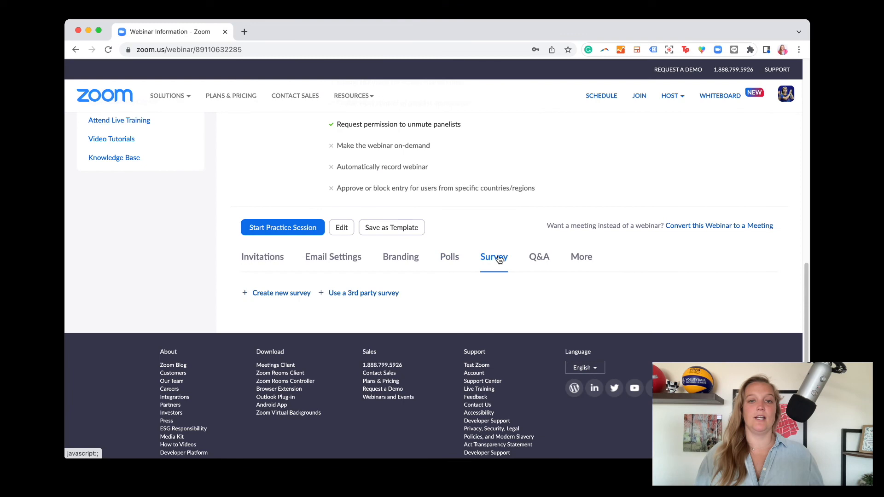
{"action": "mouse_move", "coordinate": [538, 257]}
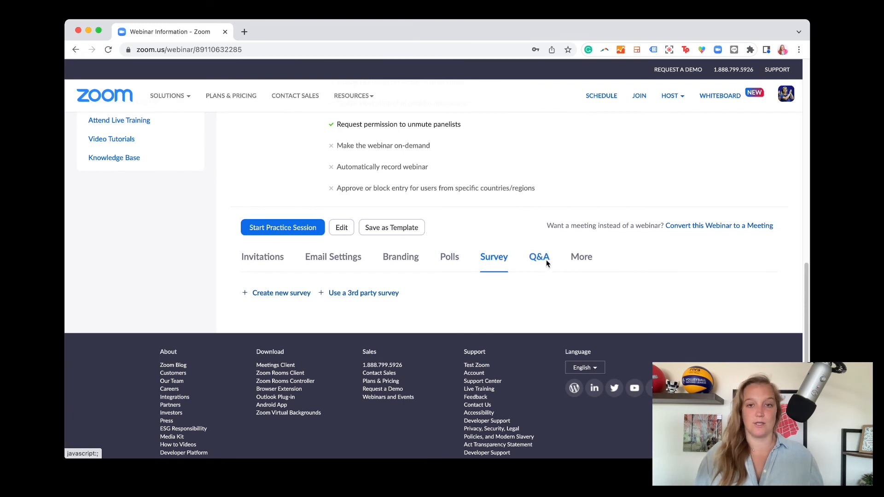
{"action": "left_click", "coordinate": [538, 257]}
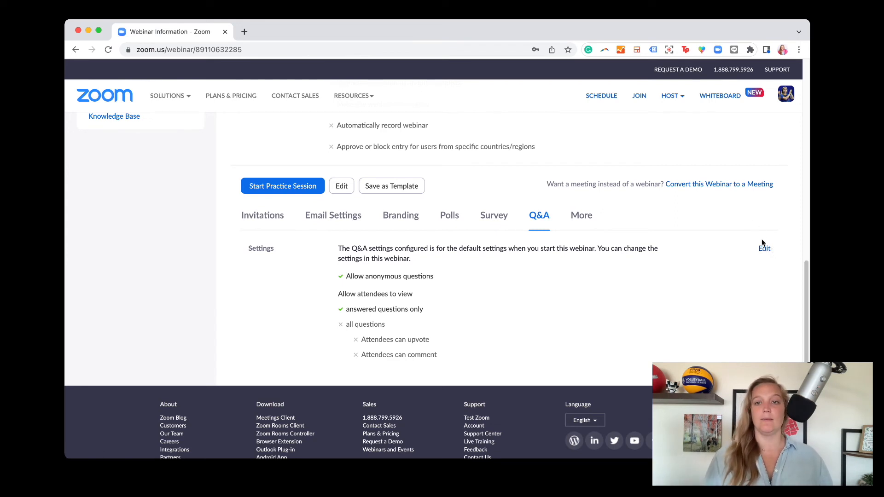
Edit Q&A so attendees view answered questions only, with anonymous questions allowed, and save
{"action": "left_click", "coordinate": [764, 248]}
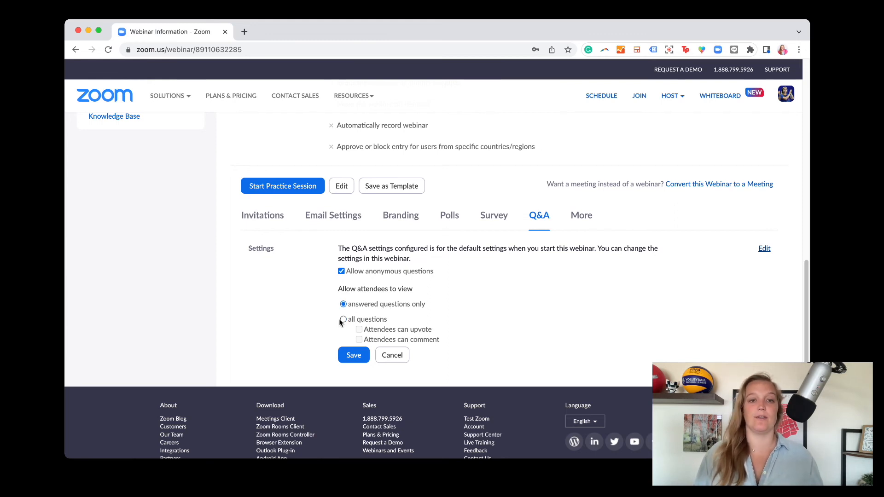
{"action": "left_click", "coordinate": [344, 319]}
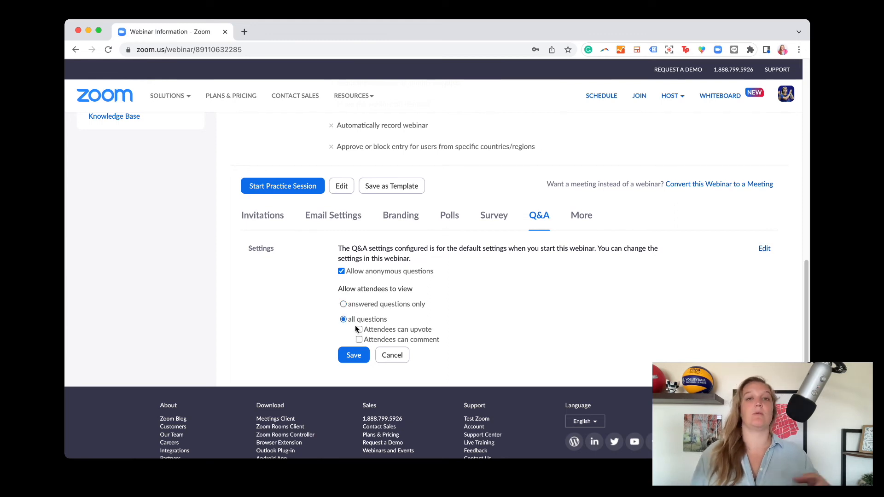
{"action": "left_click", "coordinate": [358, 329]}
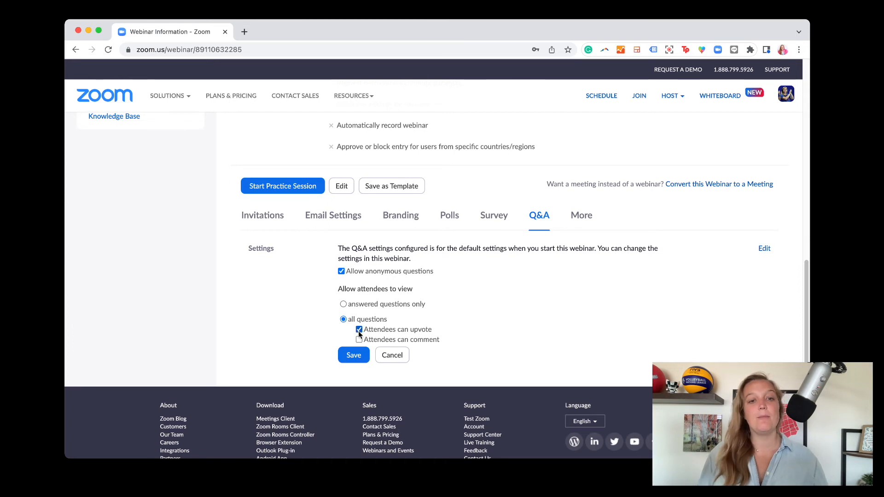
{"action": "left_click", "coordinate": [359, 338]}
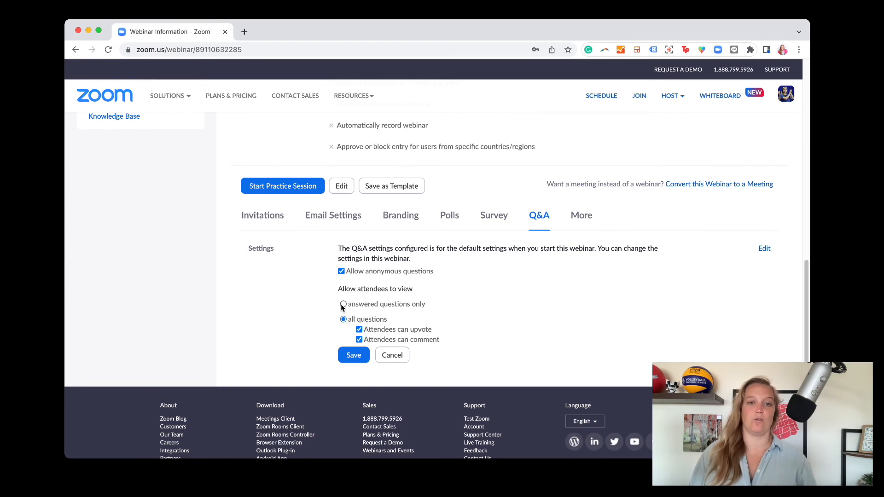
{"action": "left_click", "coordinate": [343, 304]}
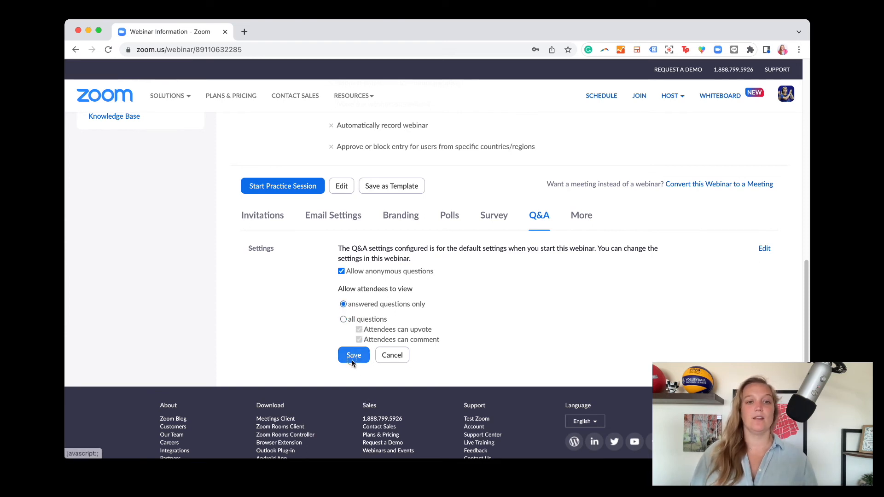
{"action": "left_click", "coordinate": [353, 355]}
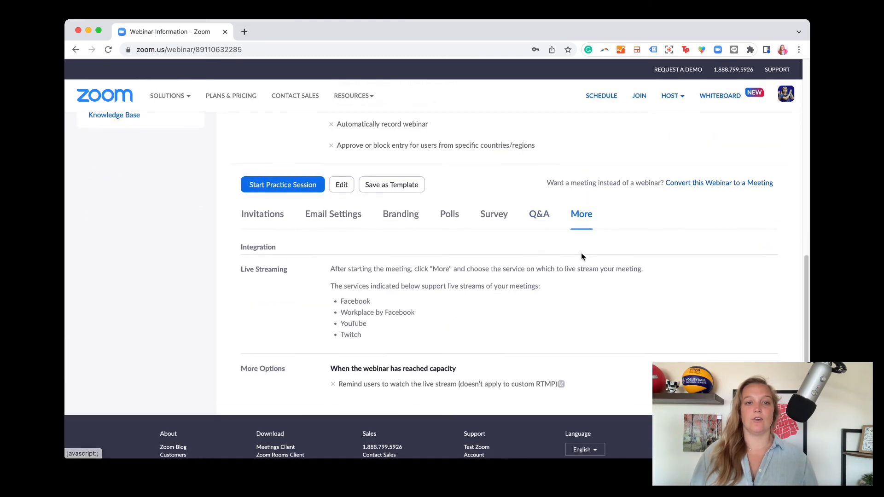
Scroll the More tab to reveal the Live Streaming services and More Options
{"action": "scroll", "scroll_direction": "down", "scroll_amount": 3}
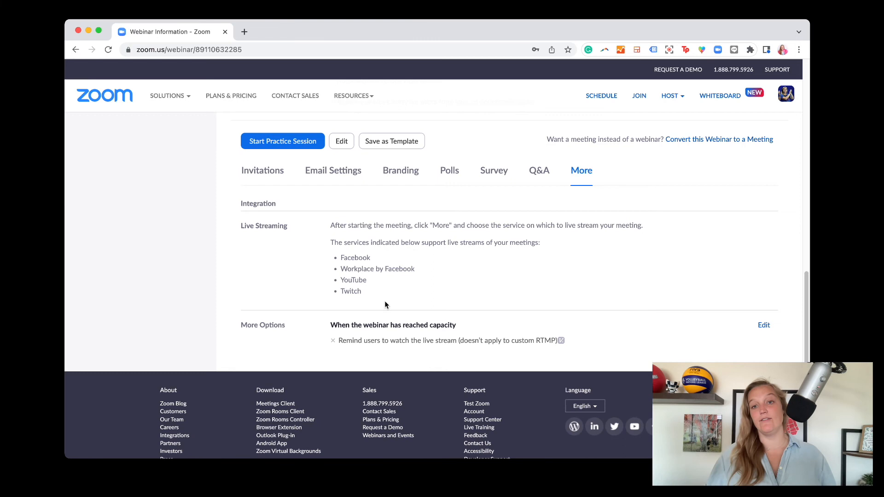
{"action": "mouse_move", "coordinate": [284, 339]}
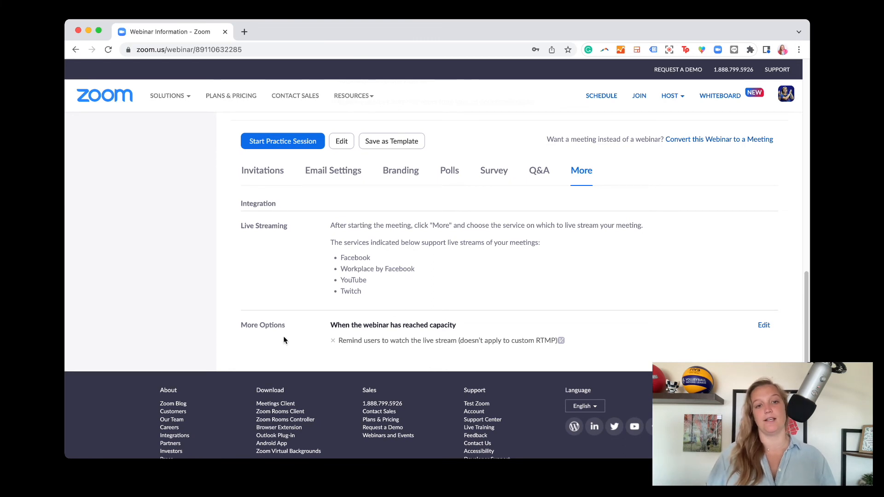
{"action": "mouse_move", "coordinate": [402, 337]}
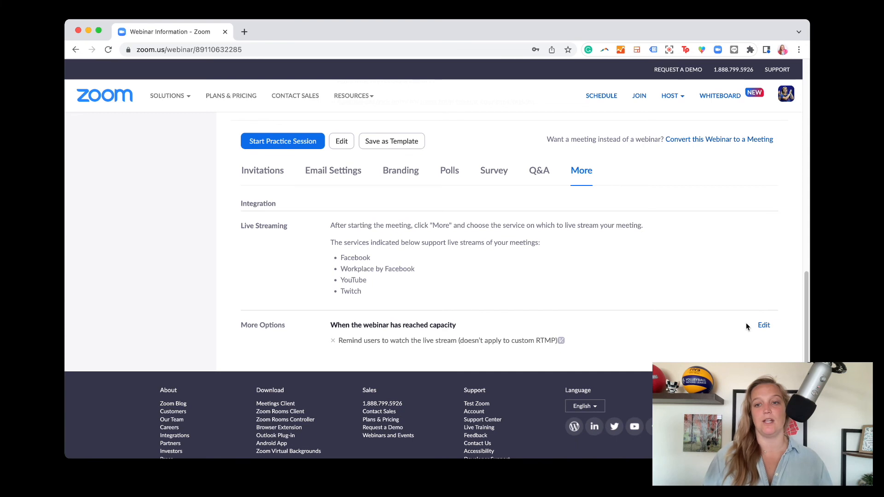
Enable 'Remind users to watch the live stream' at capacity in More Options and save
{"action": "left_click", "coordinate": [763, 325]}
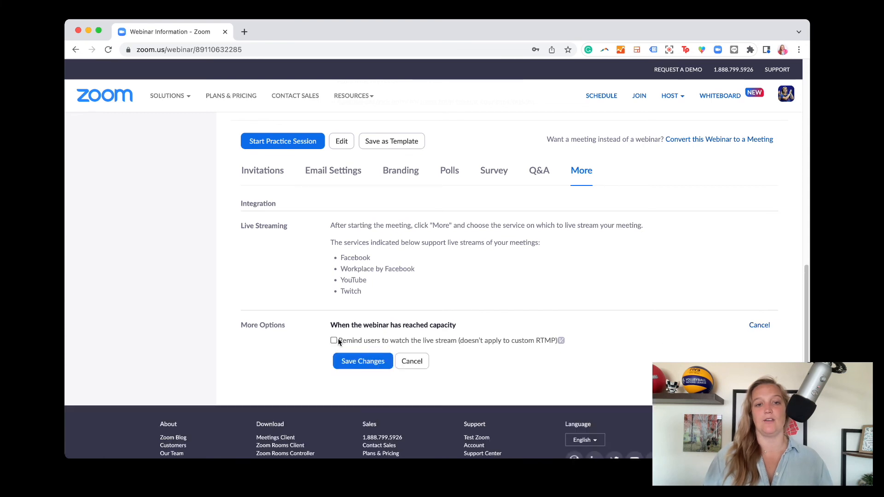
{"action": "left_click", "coordinate": [363, 361]}
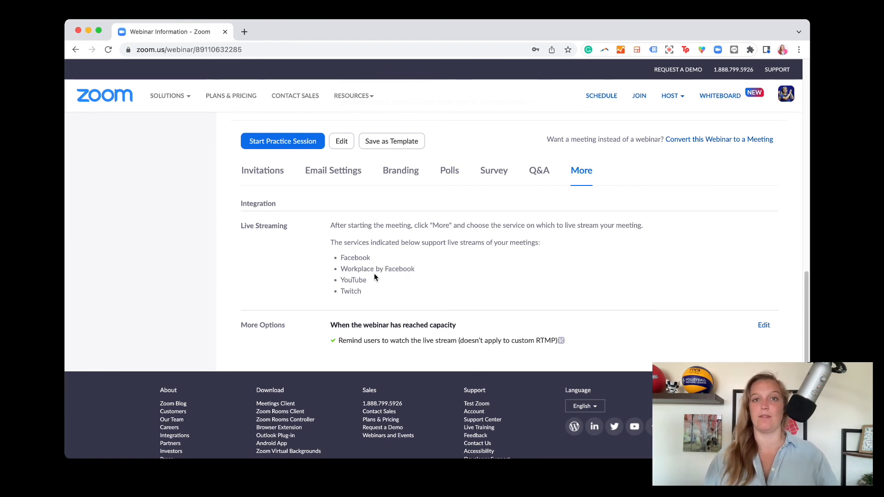
{"action": "mouse_move", "coordinate": [458, 258]}
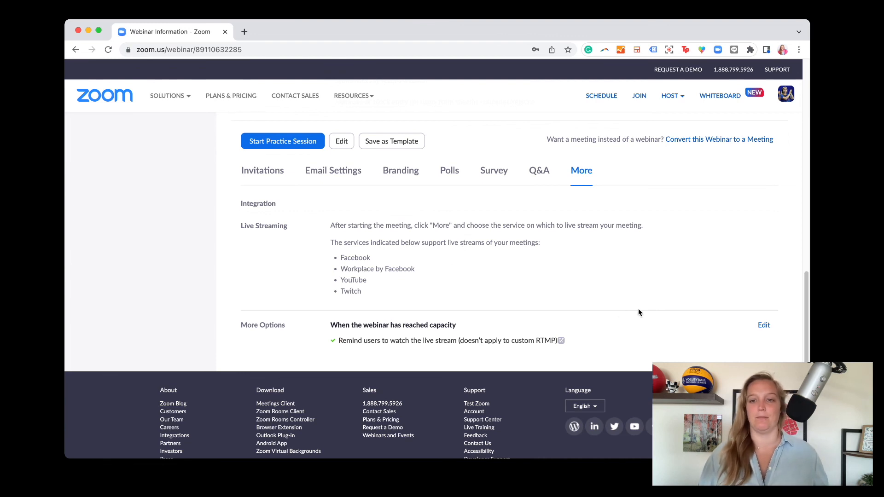
{"action": "mouse_move", "coordinate": [664, 302]}
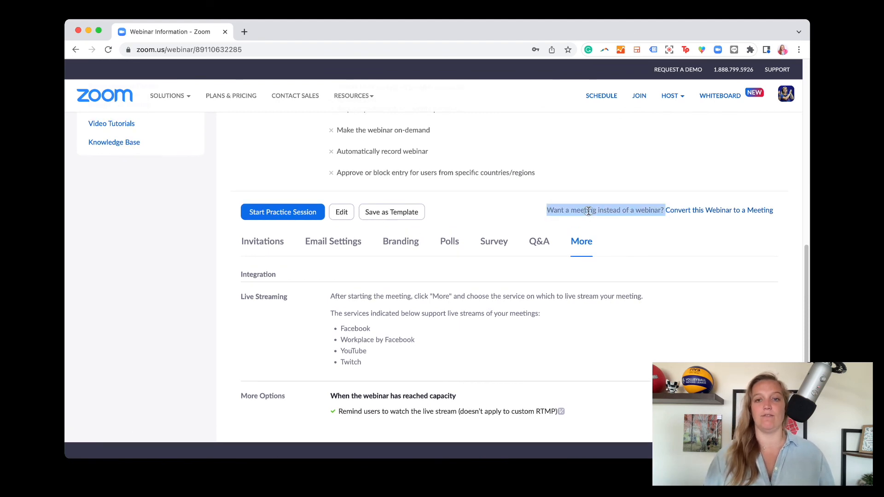
{"action": "mouse_move", "coordinate": [715, 219]}
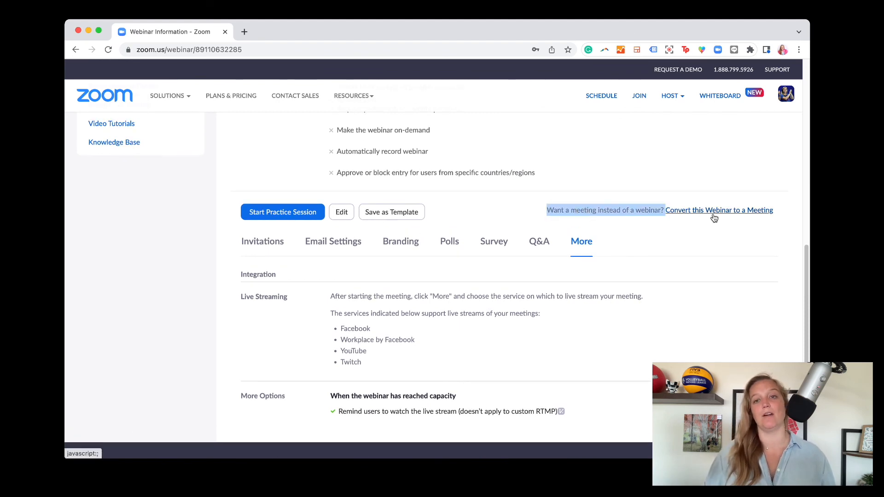